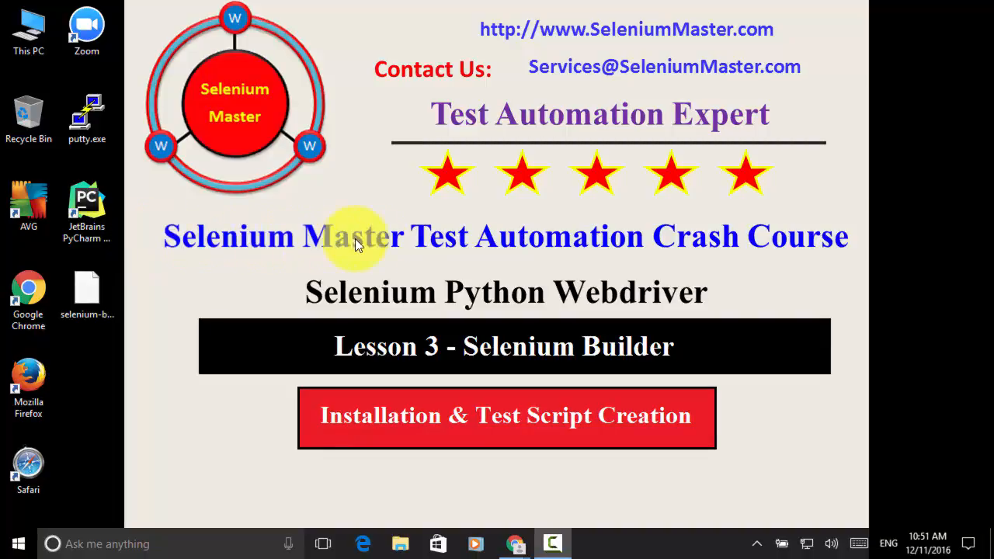
pyautogui.moveTo(703, 237)
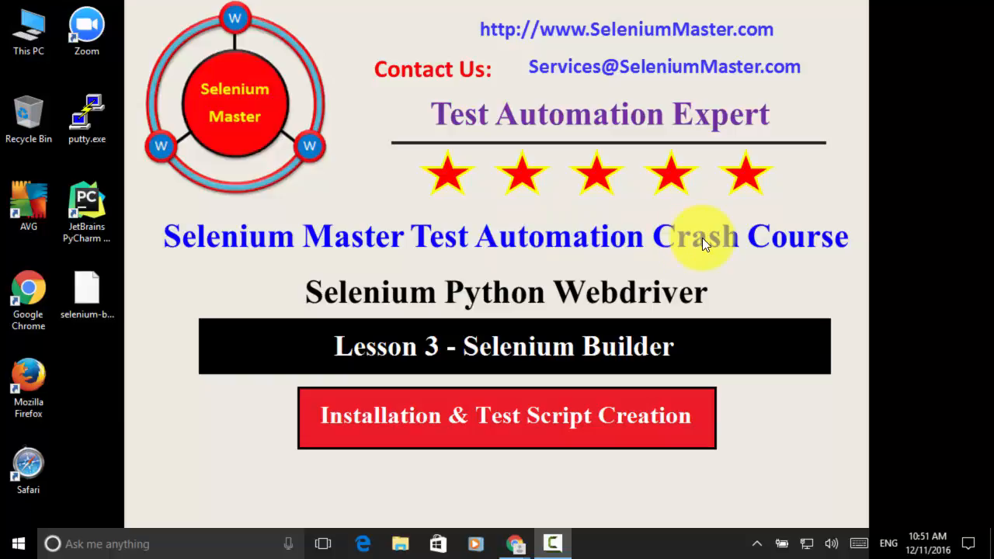
pyautogui.moveTo(347, 301)
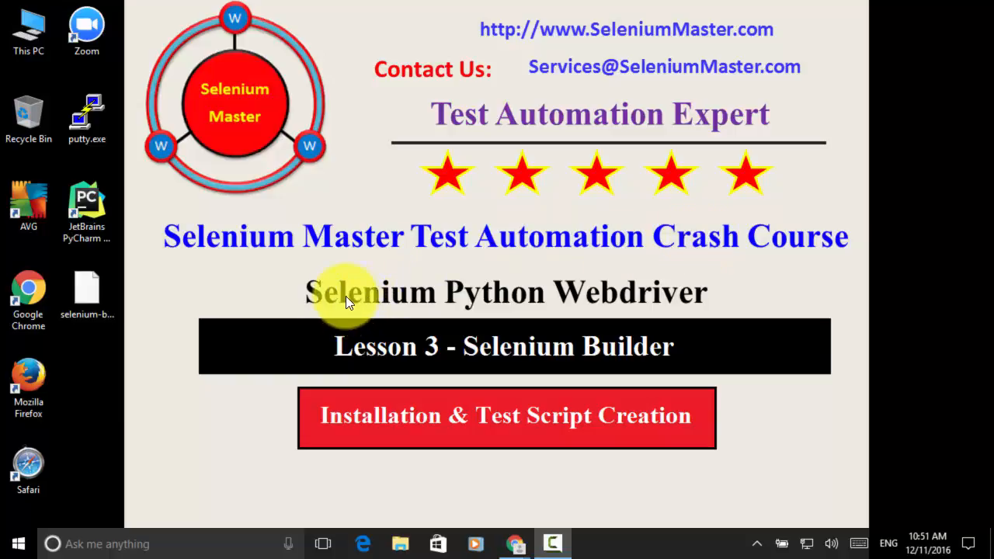
pyautogui.moveTo(606, 291)
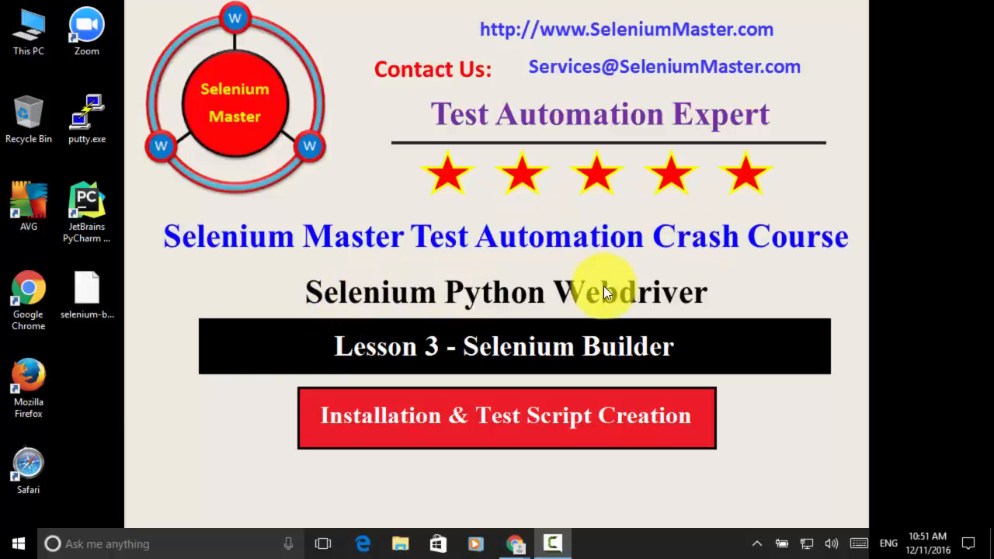
pyautogui.moveTo(474, 357)
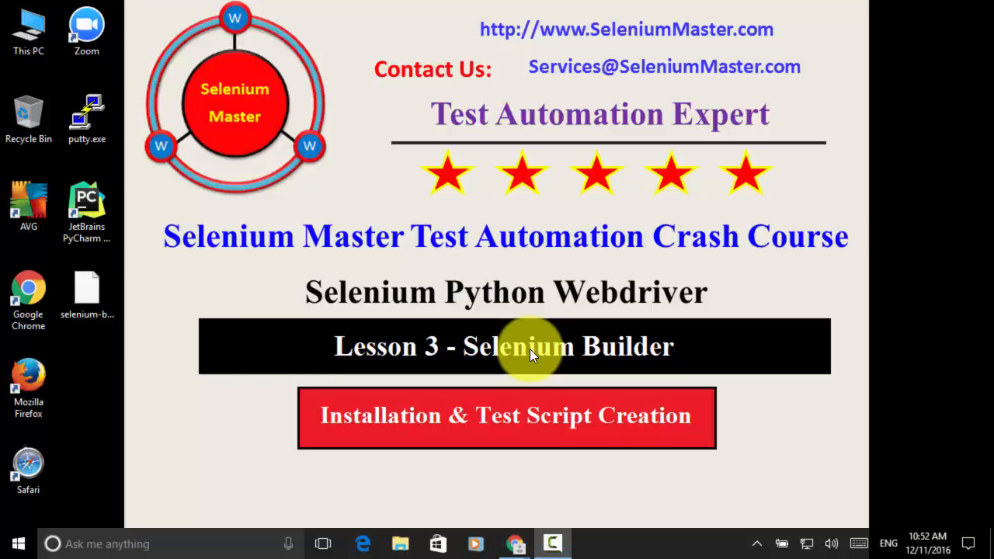
pyautogui.moveTo(512, 357)
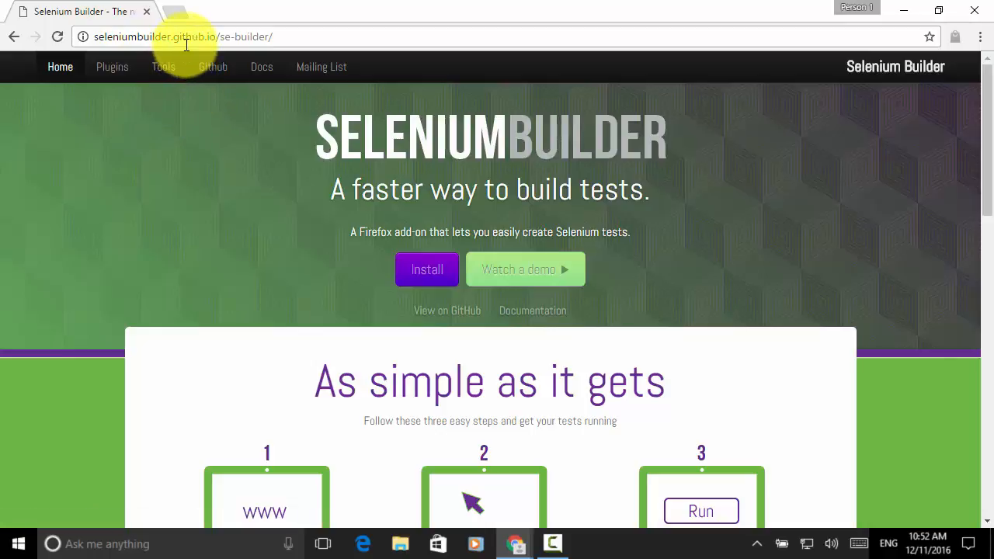
pyautogui.moveTo(210, 44)
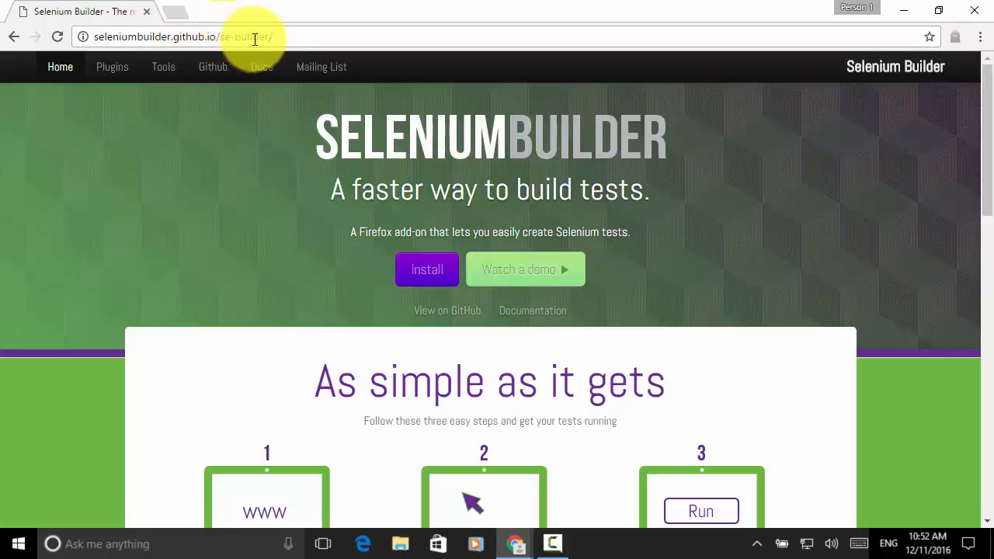
pyautogui.moveTo(248, 276)
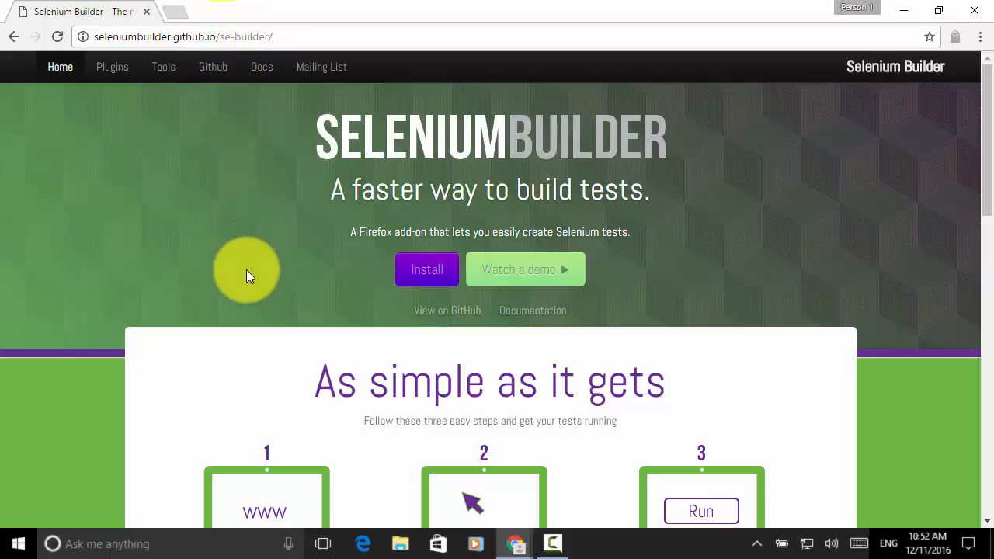
pyautogui.moveTo(280, 291)
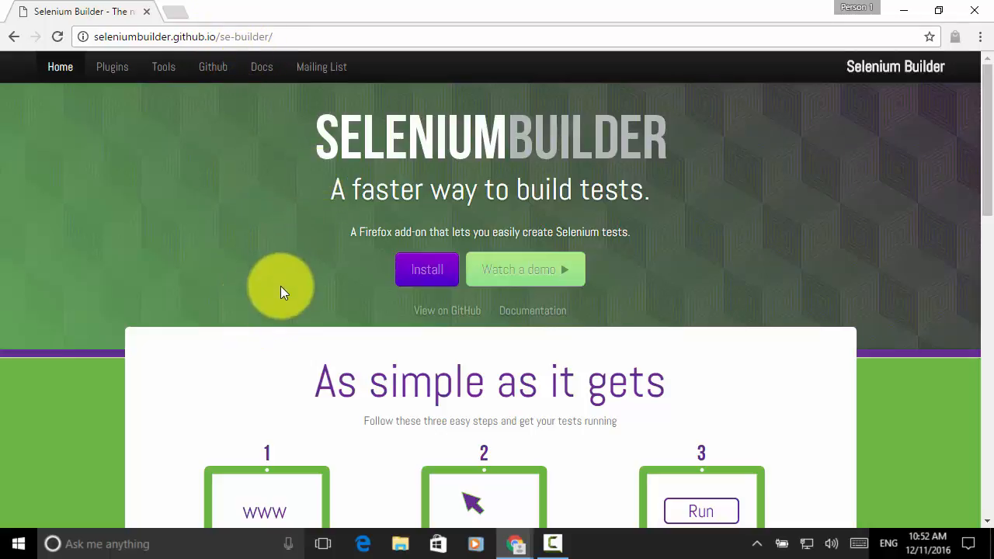
pyautogui.scroll(-3)
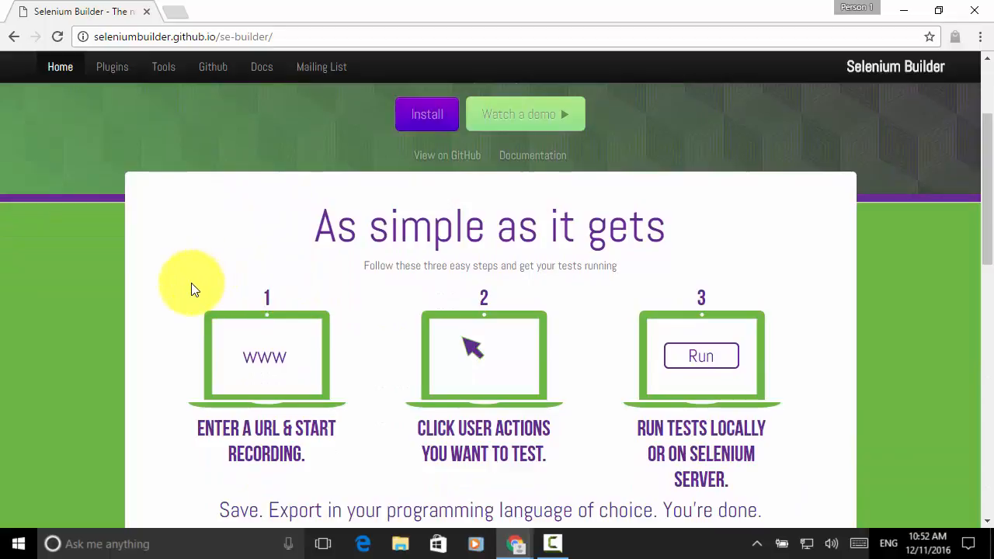
pyautogui.moveTo(185, 328)
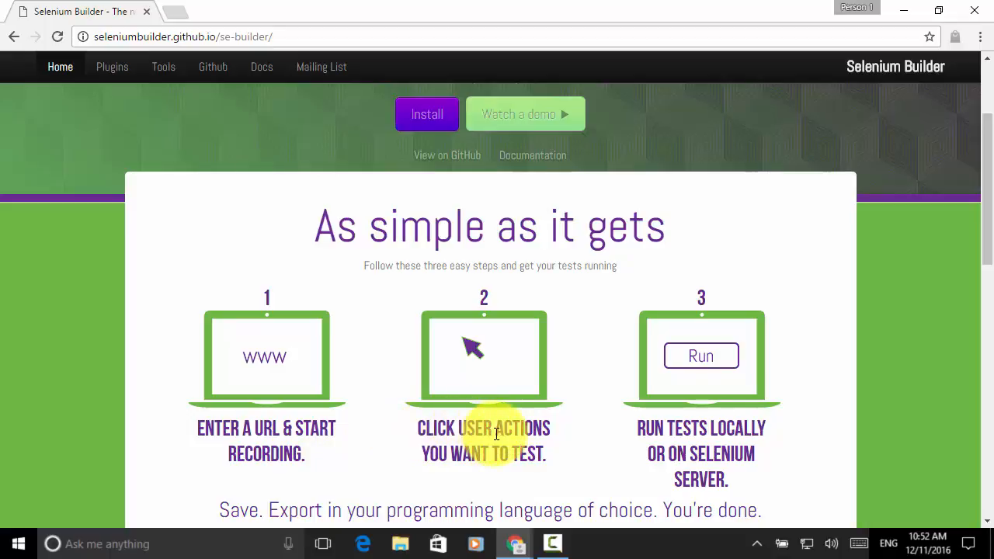
pyautogui.moveTo(583, 454)
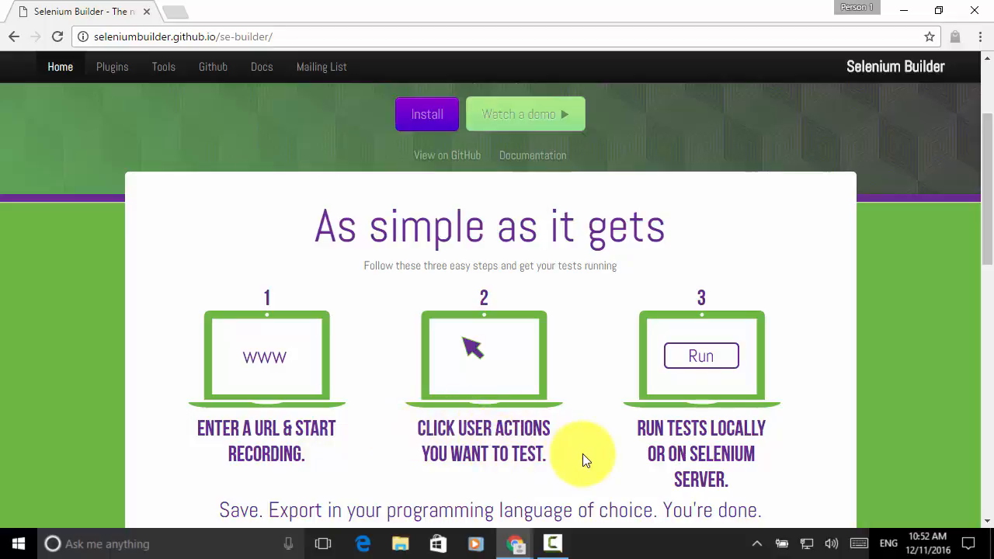
pyautogui.moveTo(633, 442)
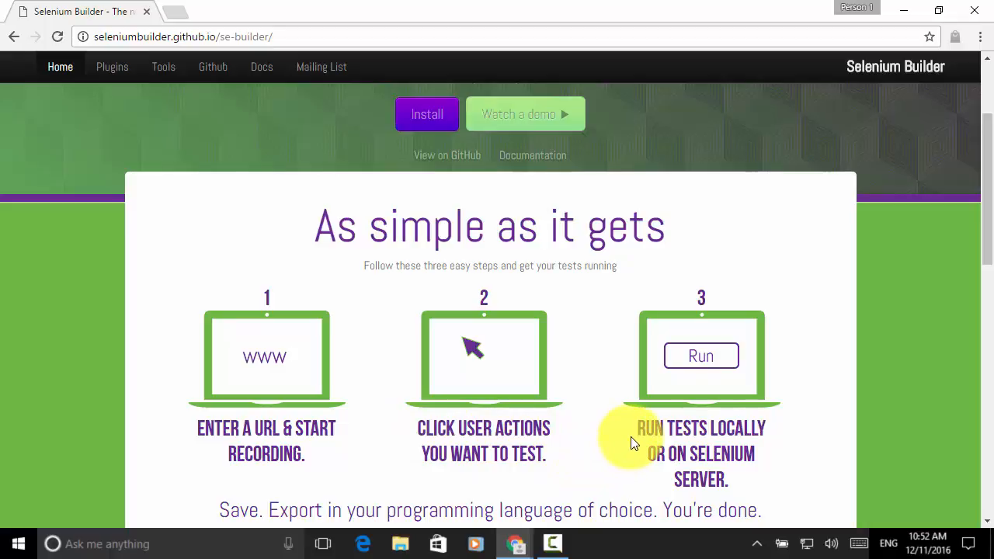
pyautogui.moveTo(718, 431)
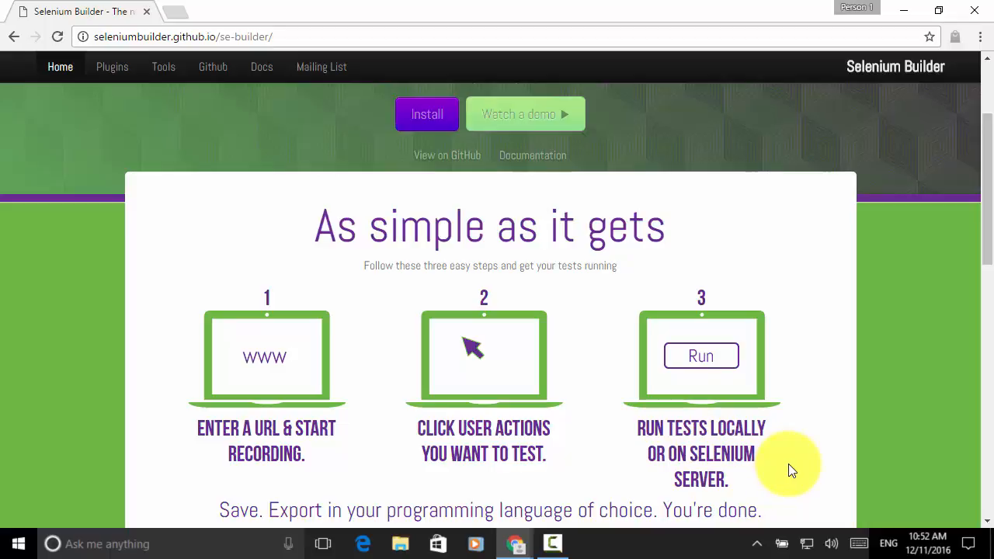
pyautogui.moveTo(811, 360)
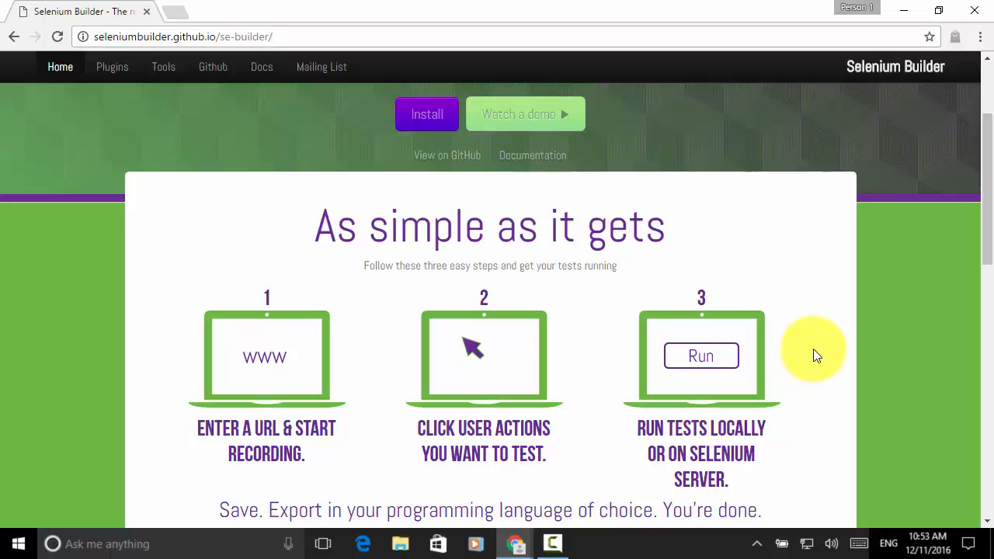
pyautogui.scroll(-3)
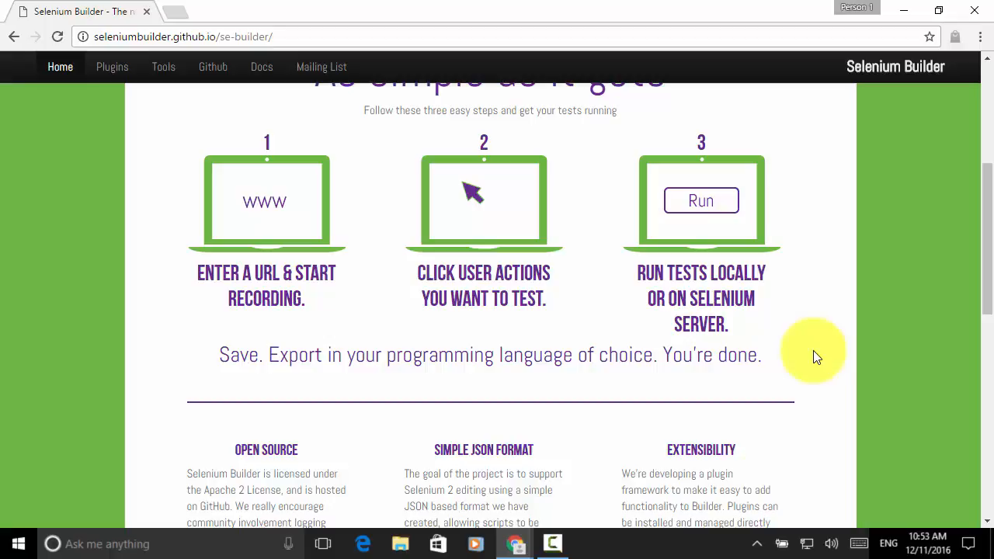
pyautogui.moveTo(811, 356)
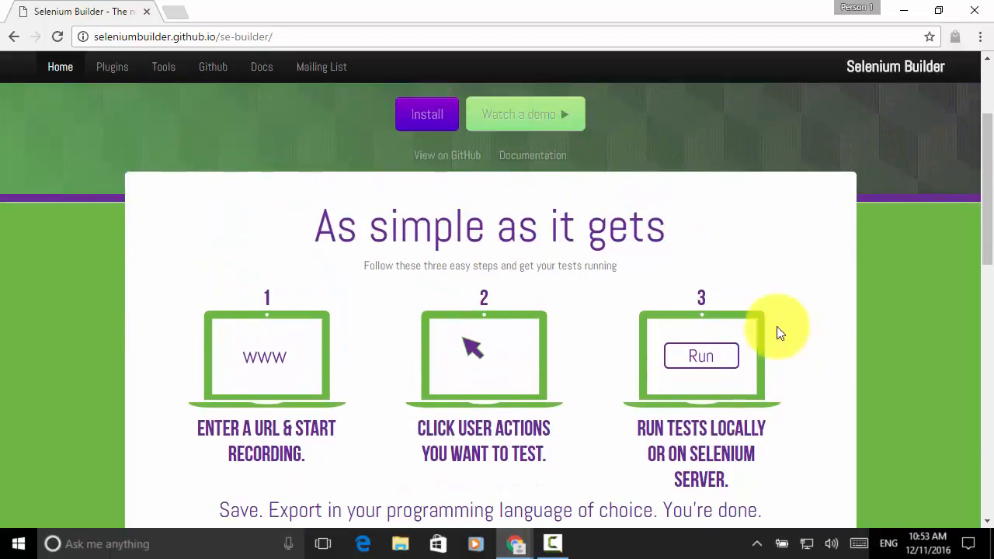
pyautogui.moveTo(86, 19)
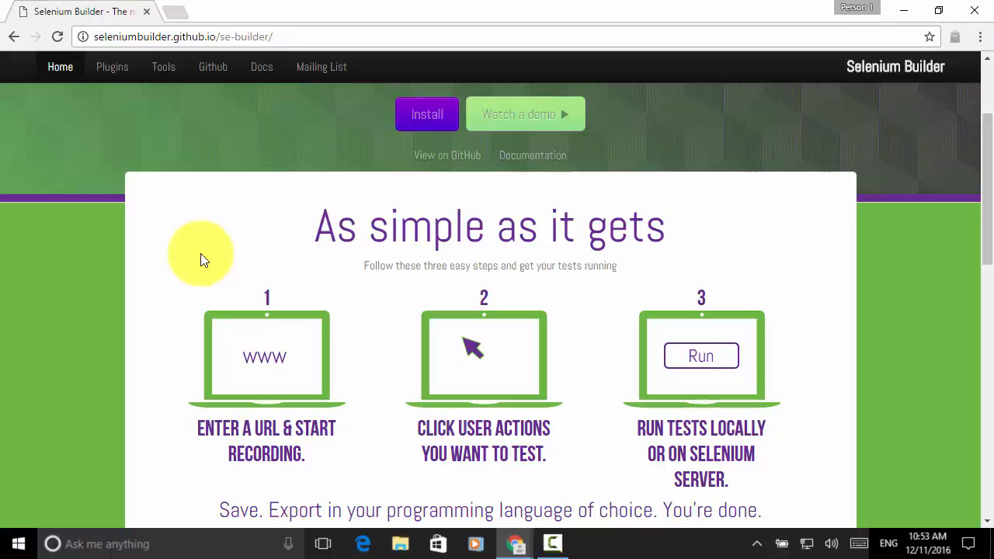
pyautogui.moveTo(201, 257)
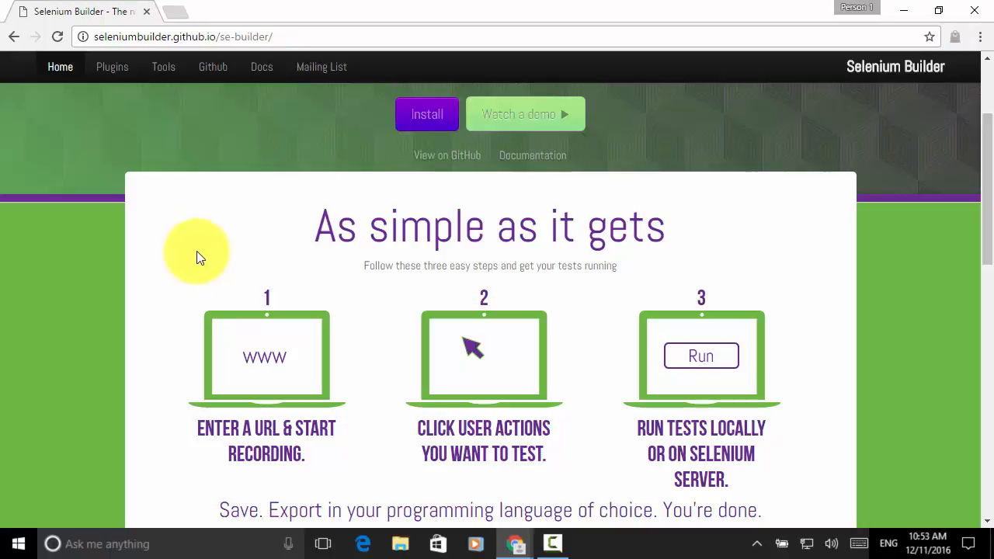
pyautogui.moveTo(135, 103)
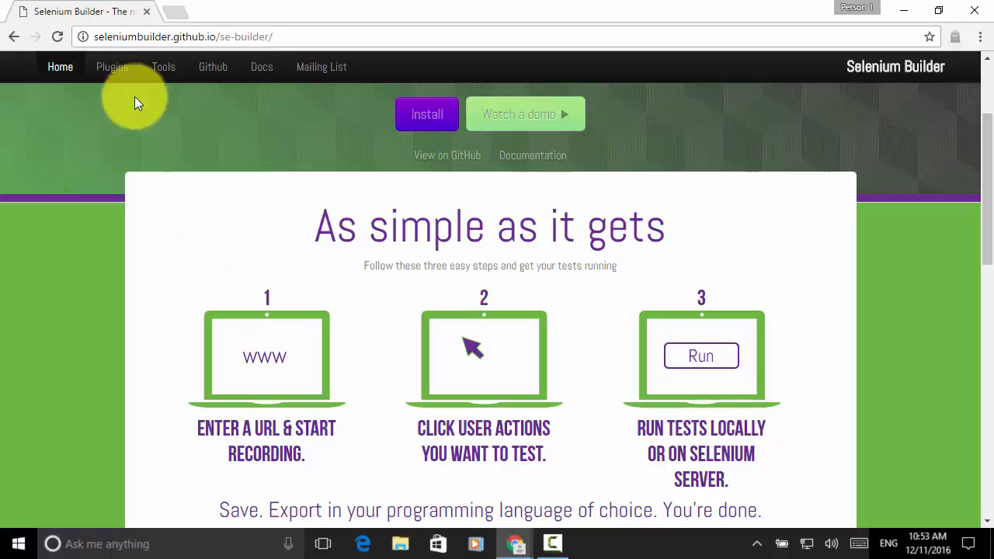
pyautogui.moveTo(248, 143)
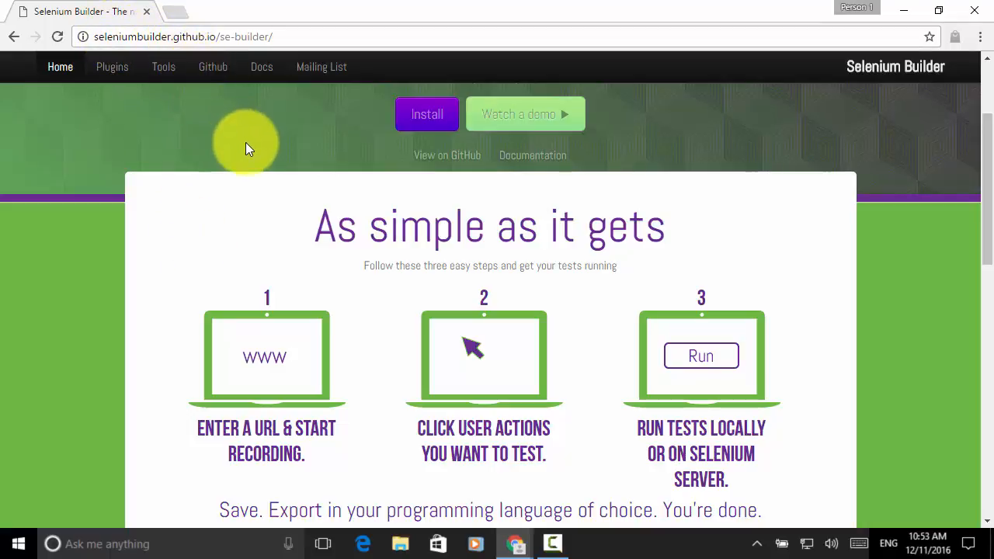
pyautogui.moveTo(427, 114)
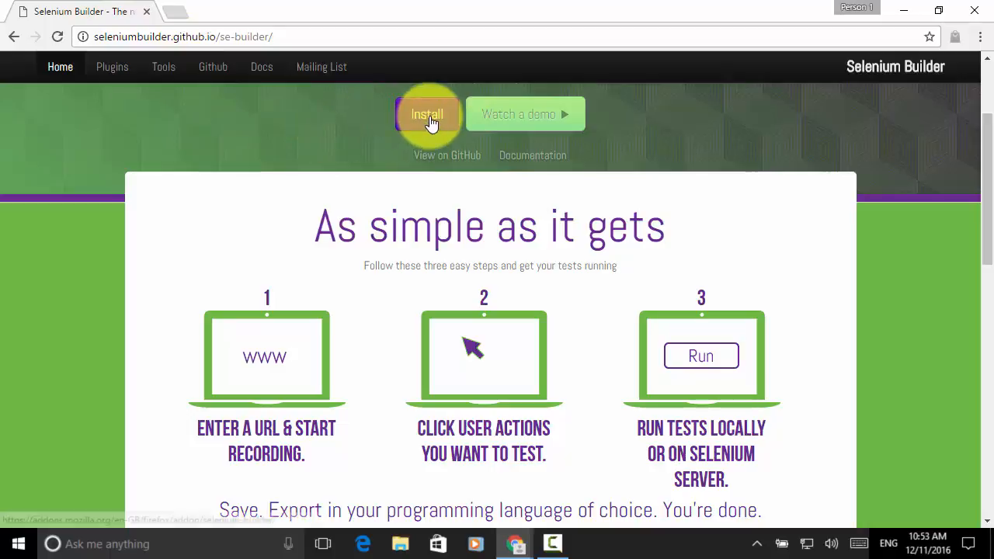
pyautogui.moveTo(427, 114)
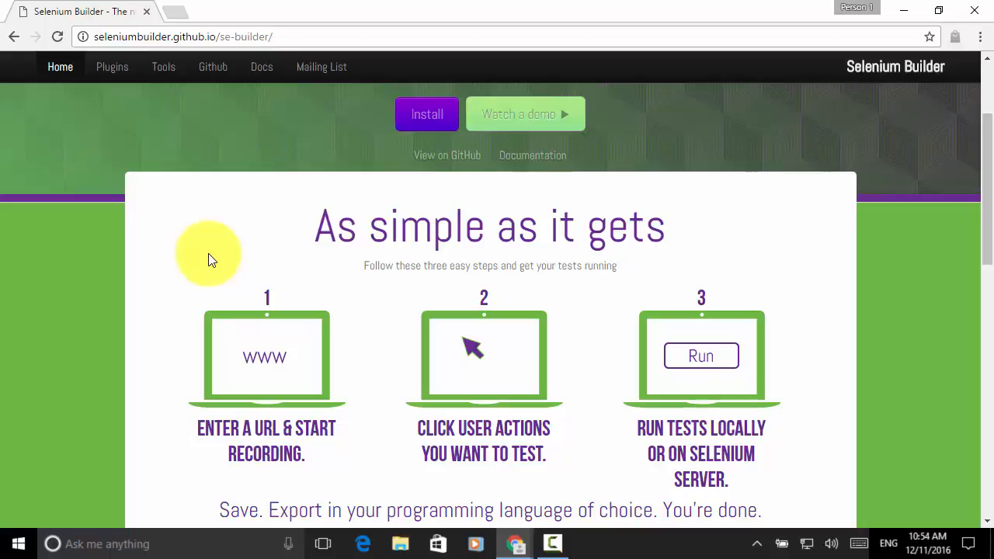
pyautogui.moveTo(616, 330)
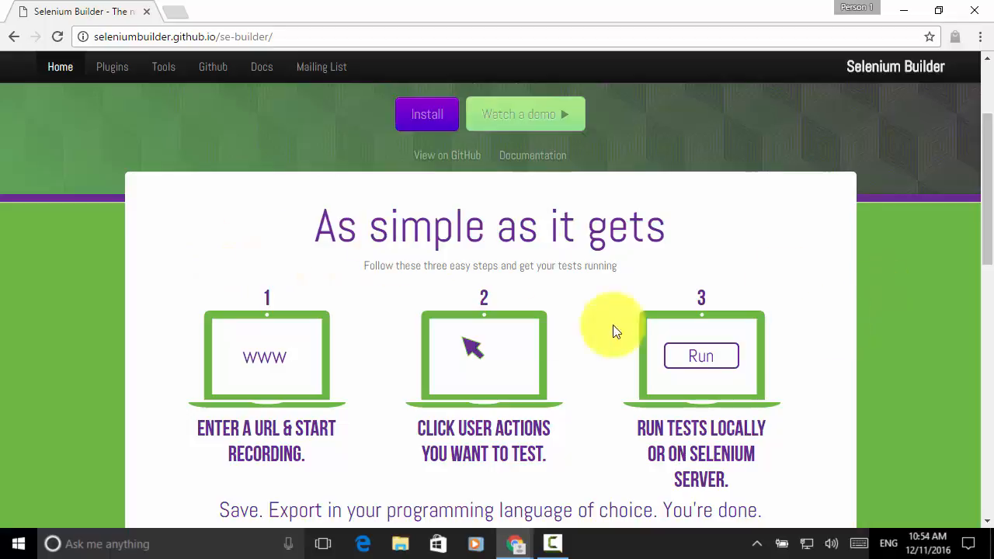
pyautogui.moveTo(116, 27)
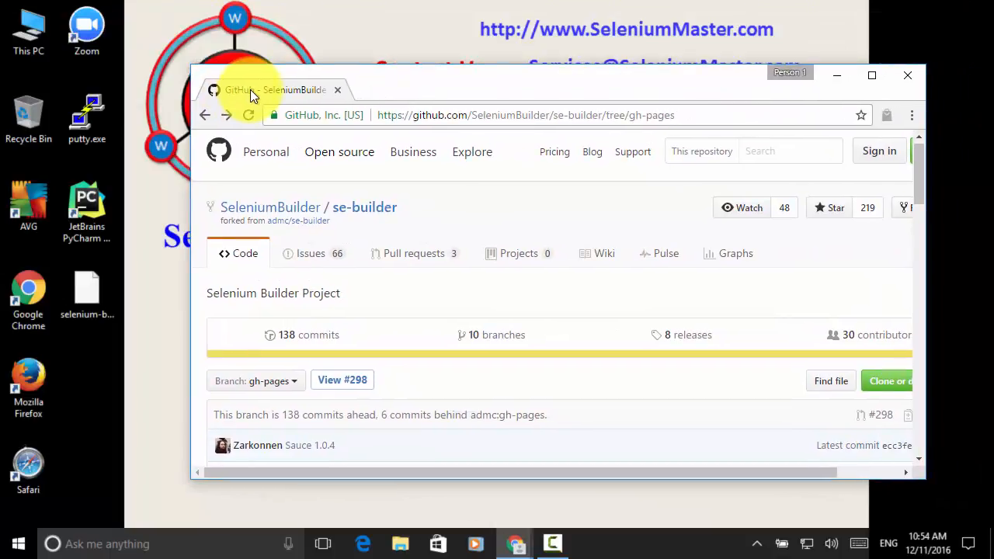
pyautogui.click(871, 75)
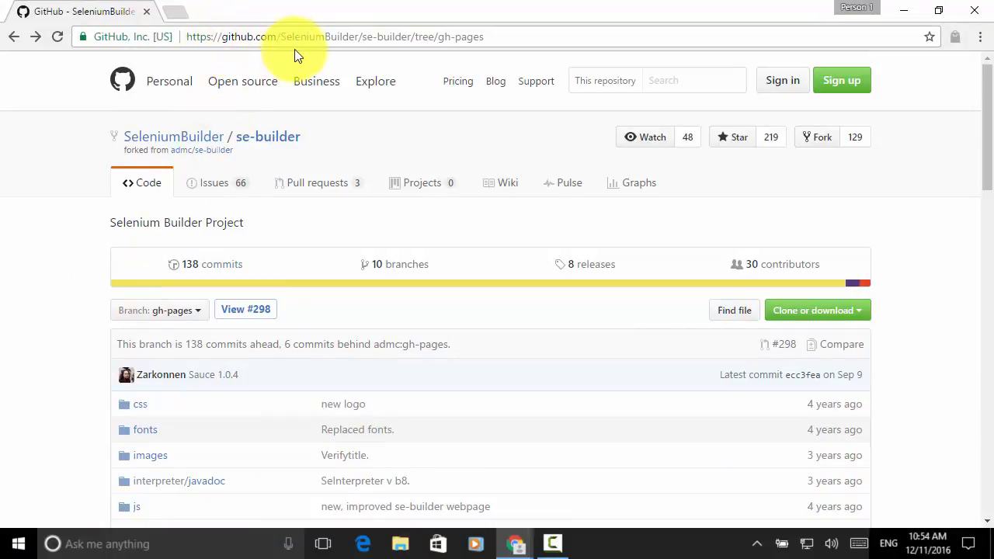
pyautogui.click(210, 36)
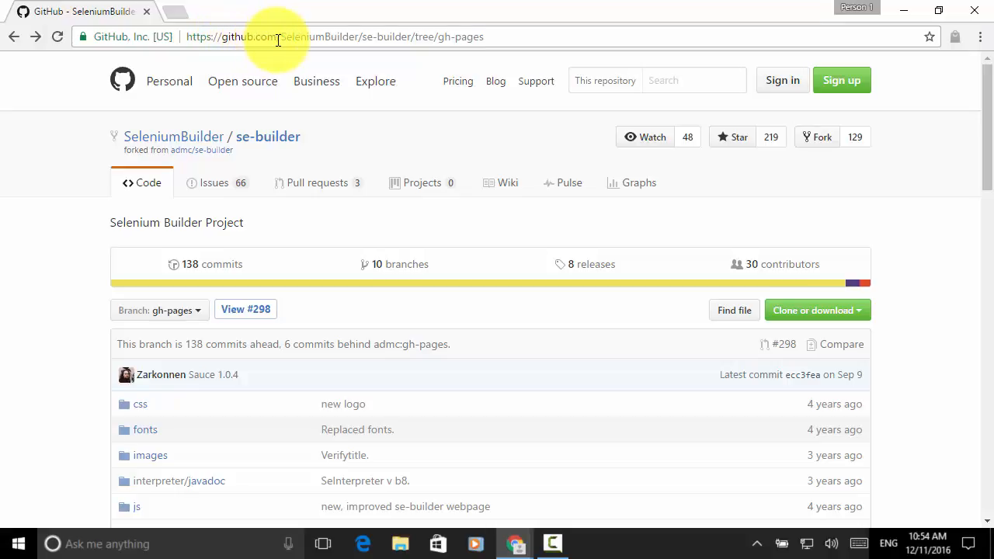
pyautogui.moveTo(355, 36)
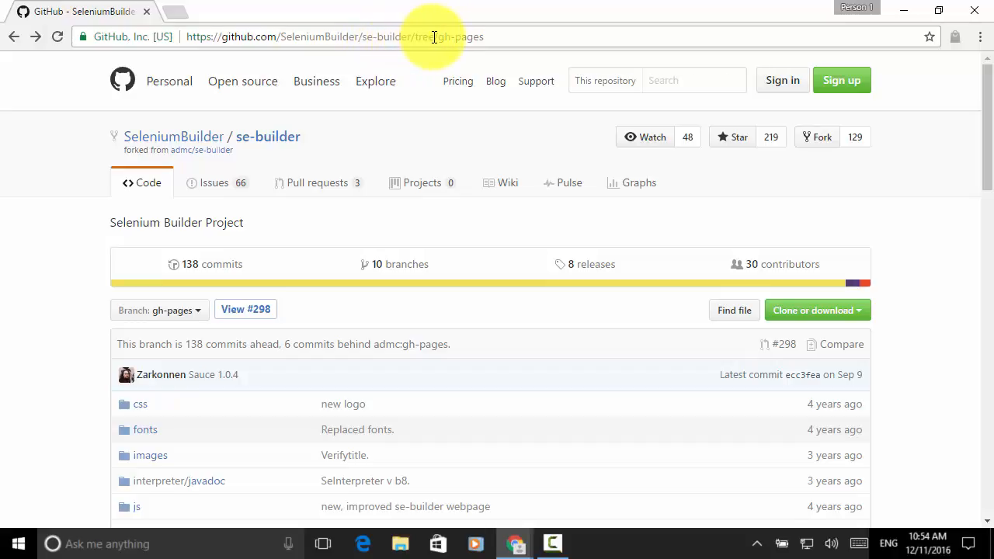
pyautogui.moveTo(448, 37)
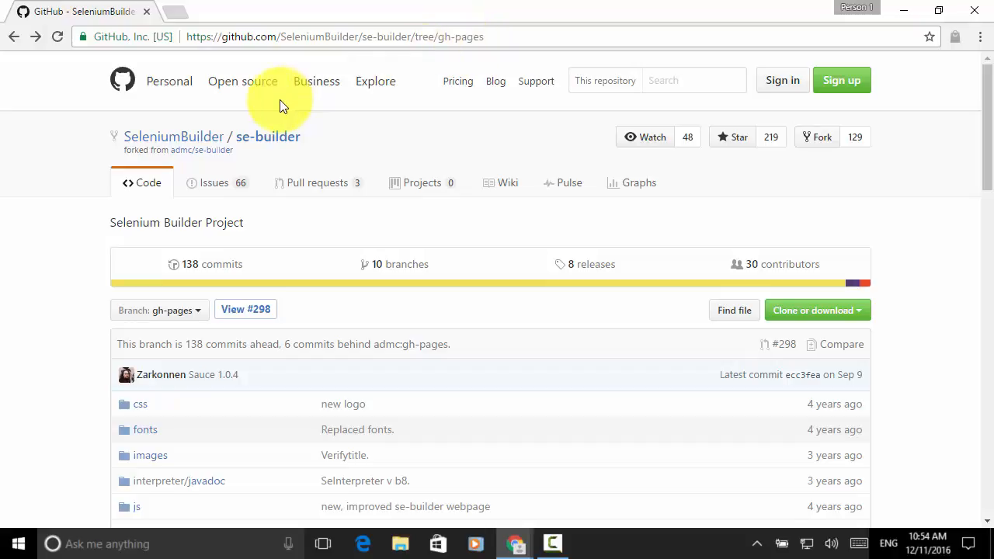
pyautogui.moveTo(503, 36)
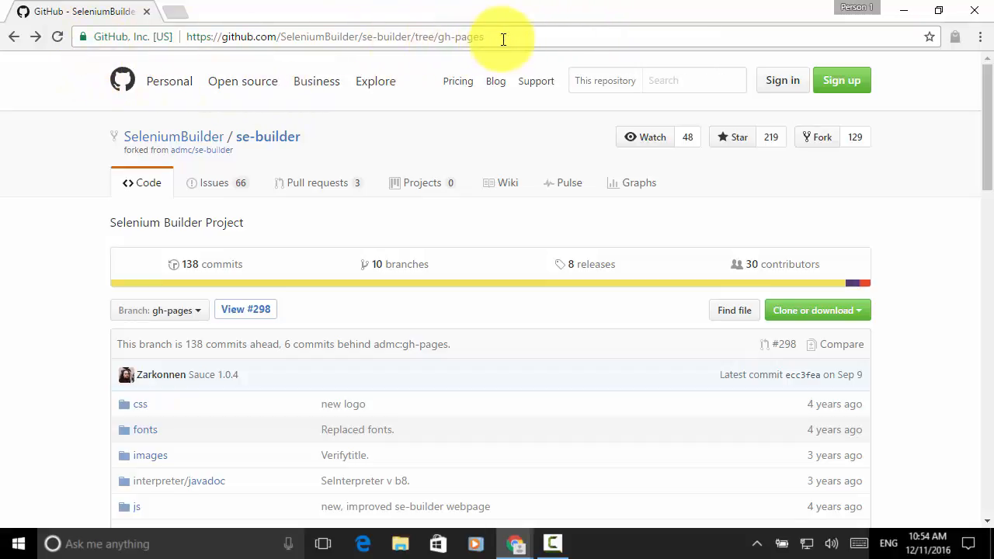
pyautogui.moveTo(980, 136)
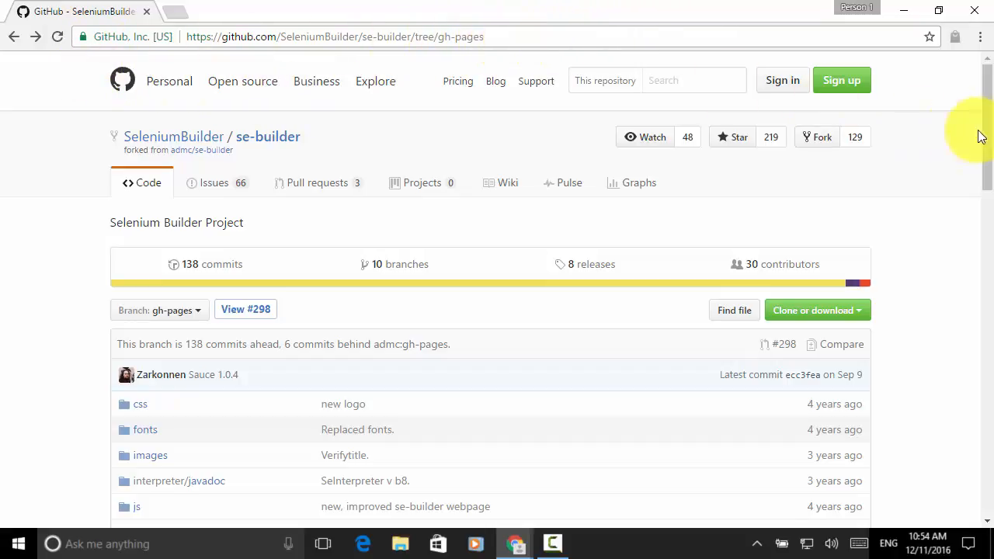
# - Locate selenium-builder-latest.xpi in the repository file list and download it
pyautogui.scroll(-3)
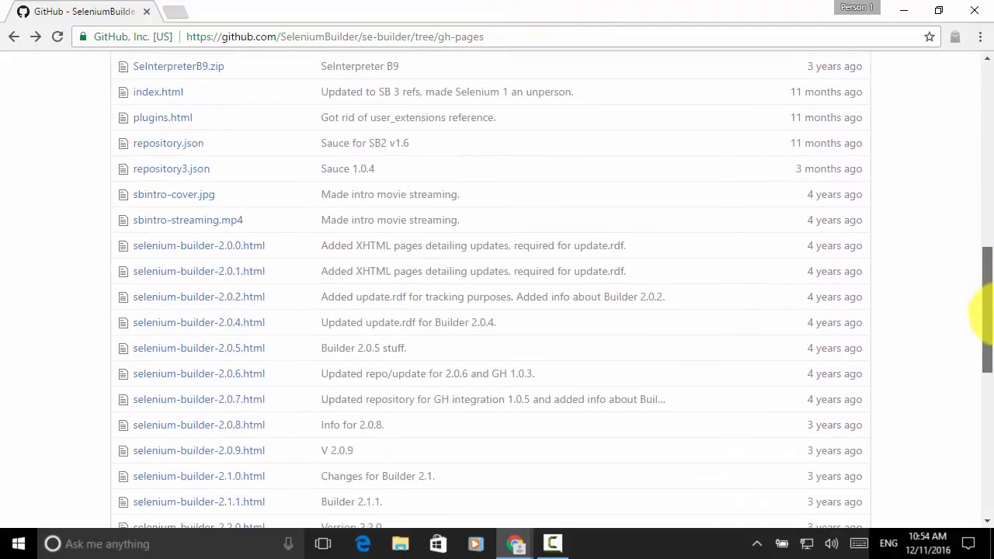
pyautogui.scroll(-3)
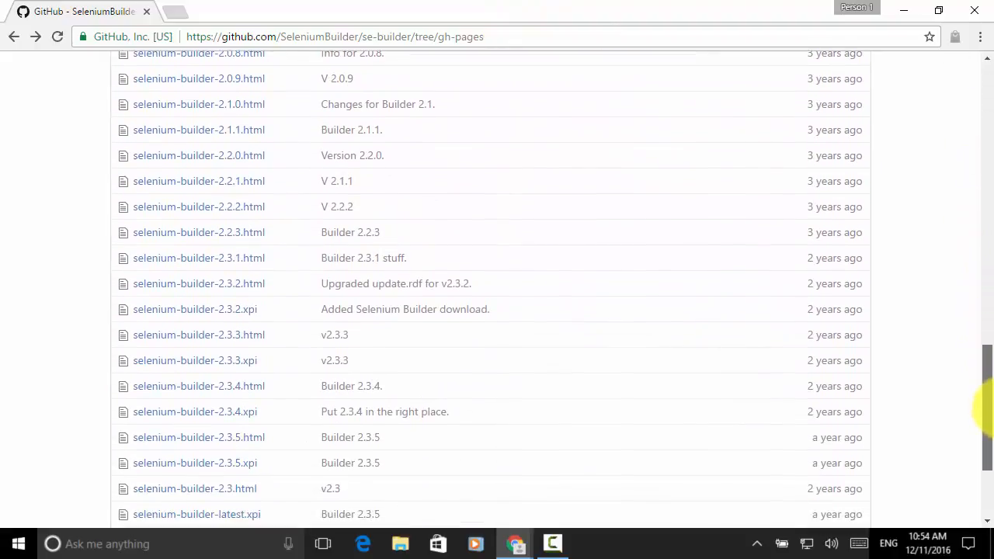
pyautogui.scroll(-3)
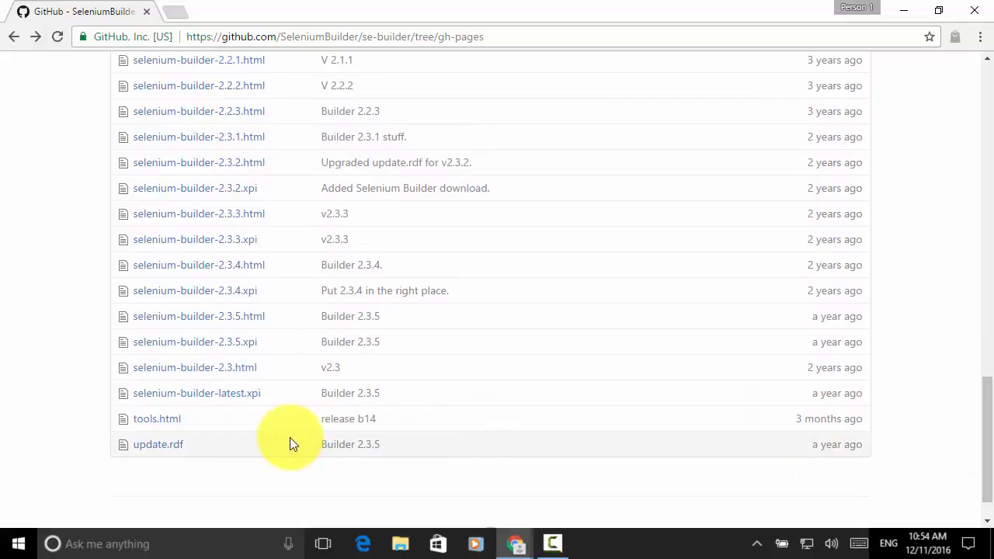
pyautogui.moveTo(213, 406)
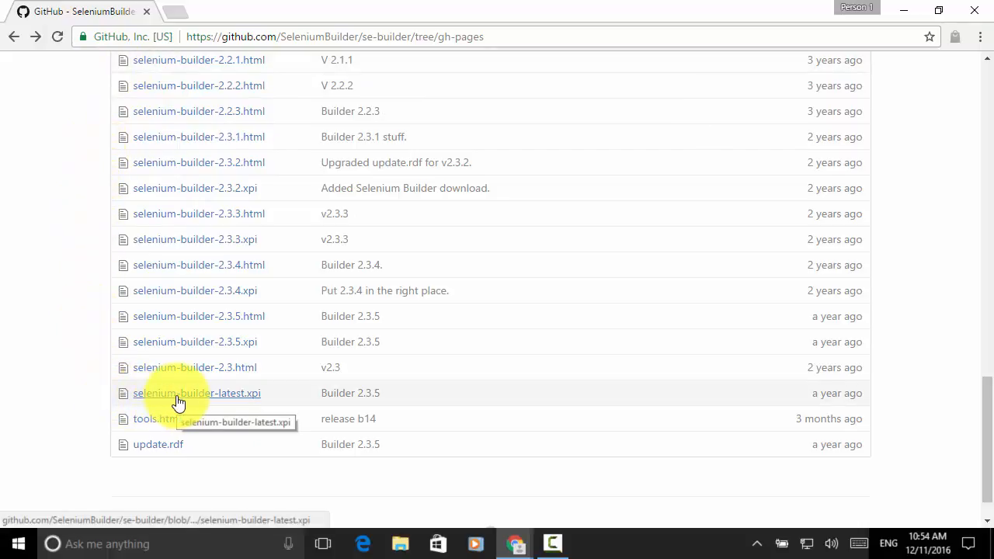
pyautogui.moveTo(218, 399)
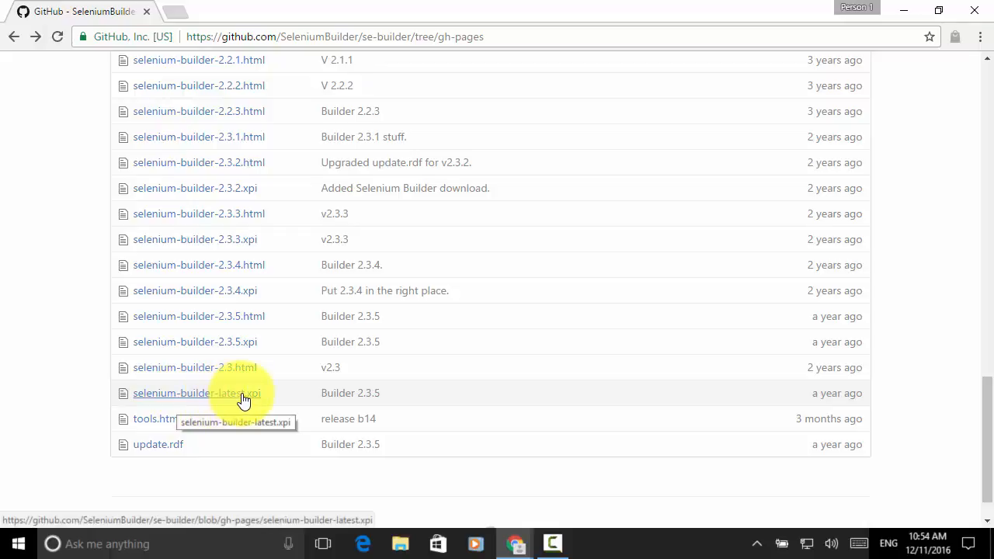
pyautogui.moveTo(392, 397)
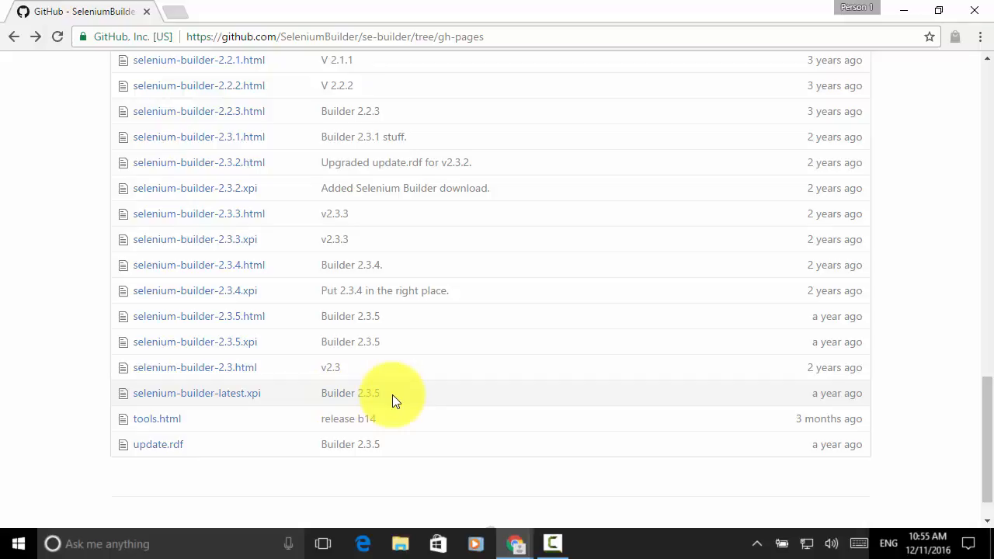
pyautogui.moveTo(196, 393)
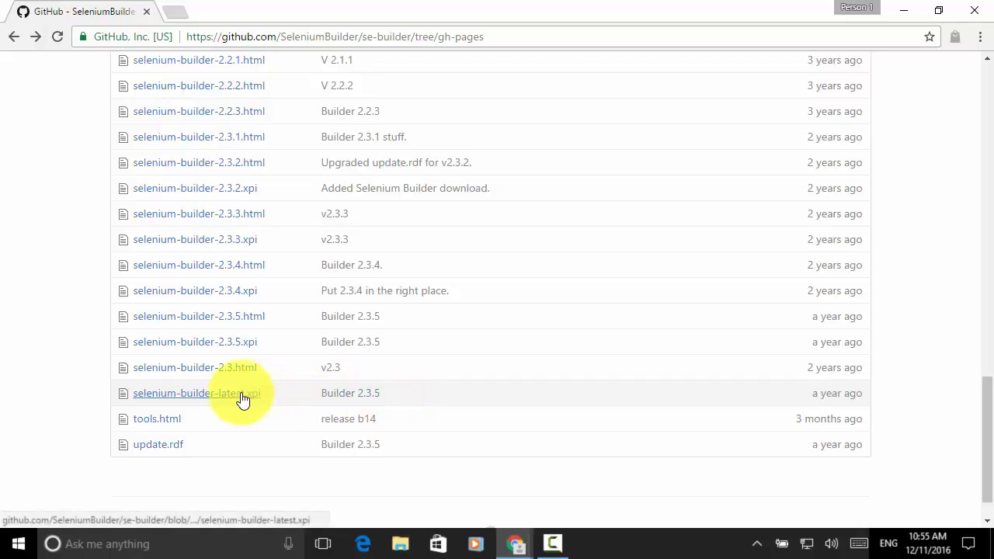
pyautogui.moveTo(218, 393)
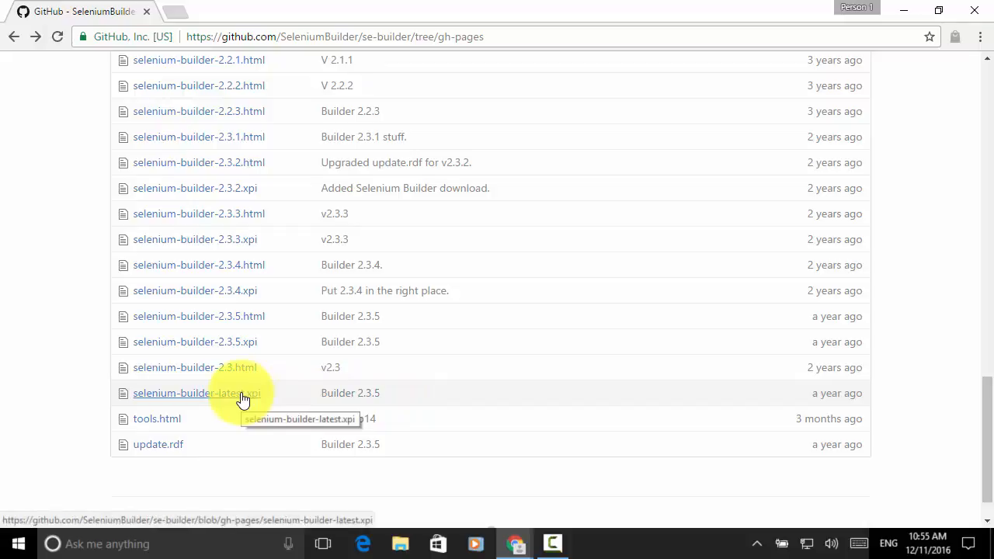
pyautogui.click(193, 393)
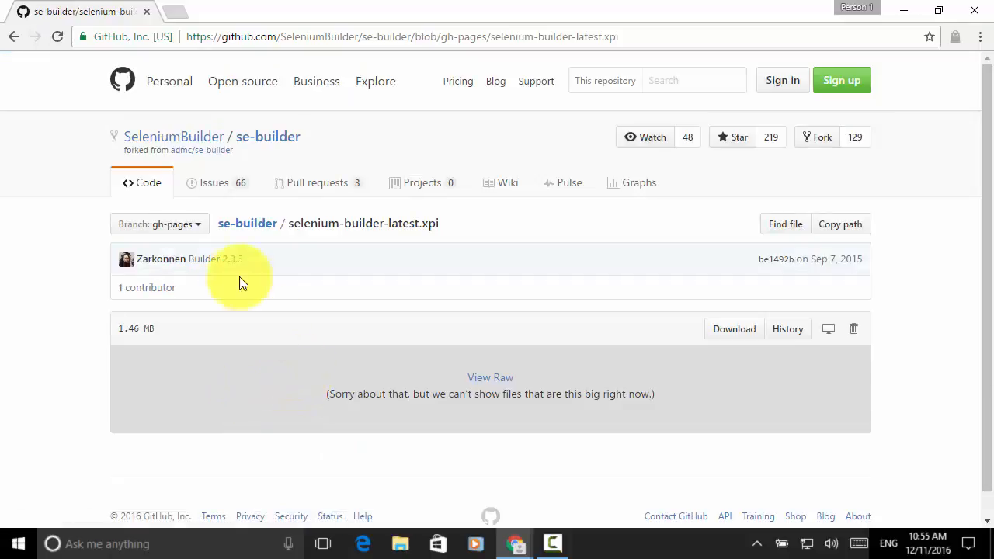
pyautogui.moveTo(796, 369)
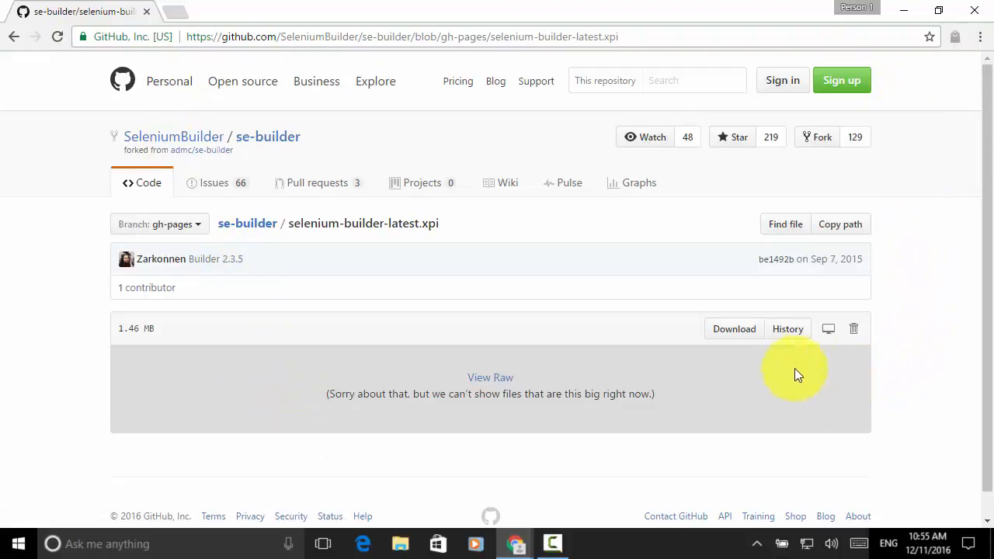
pyautogui.moveTo(733, 328)
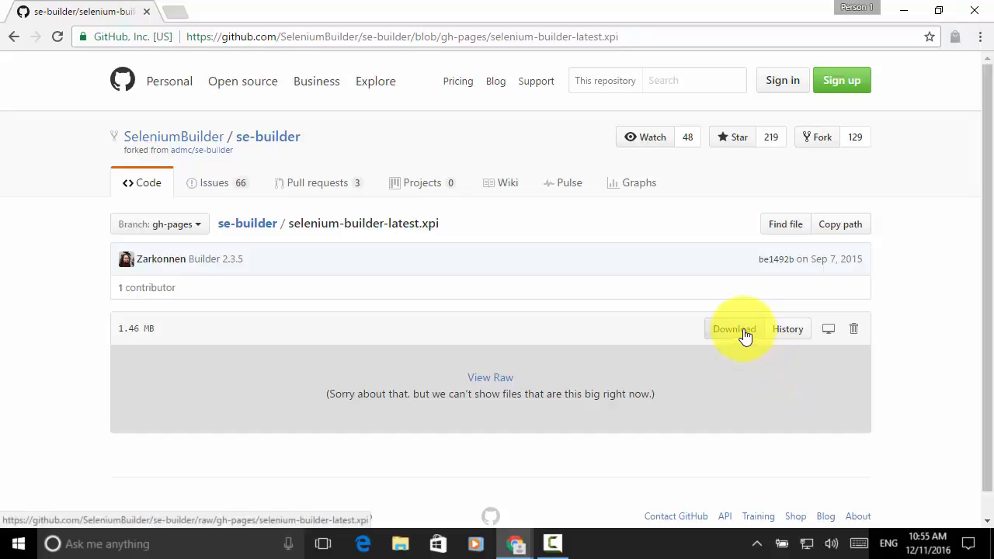
pyautogui.click(733, 329)
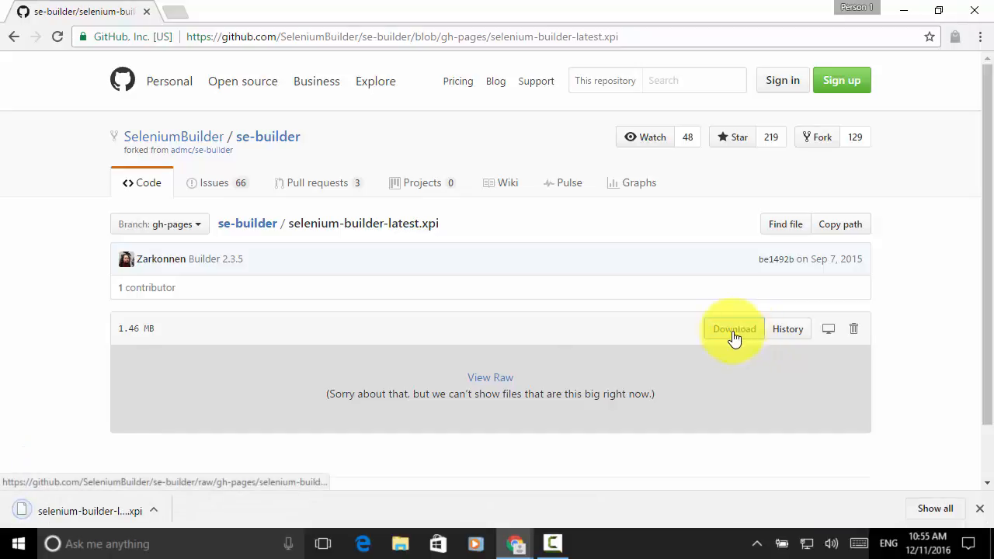
pyautogui.click(734, 329)
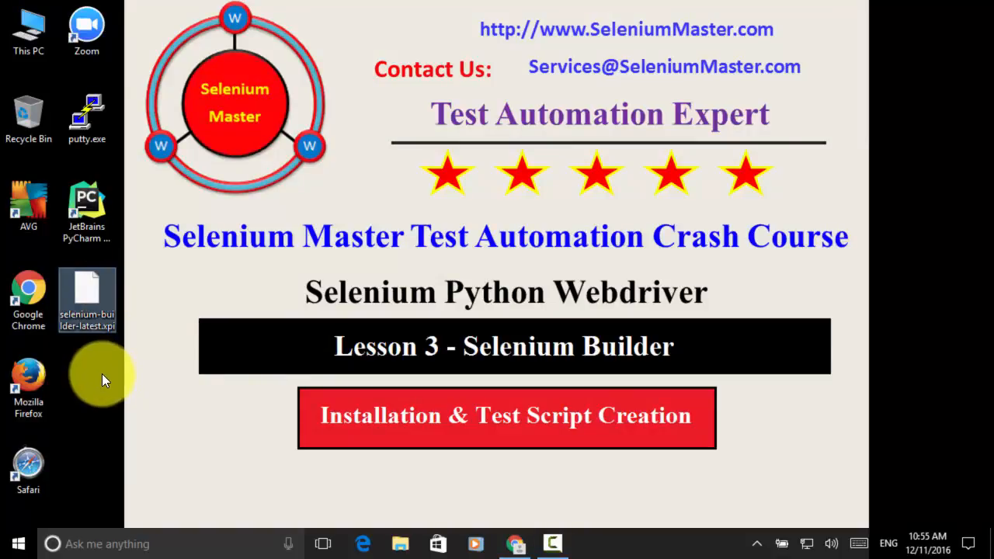
pyautogui.moveTo(99, 370)
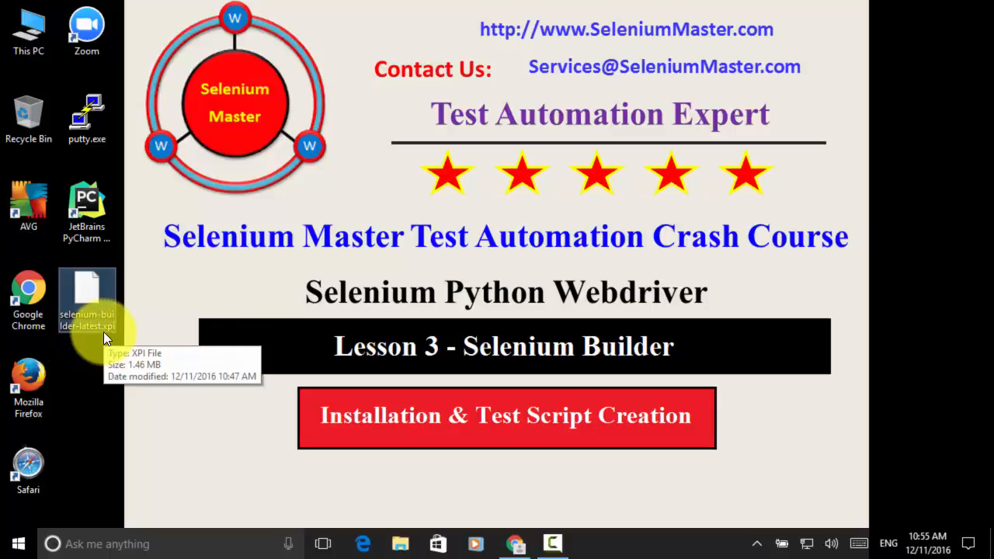
pyautogui.moveTo(109, 361)
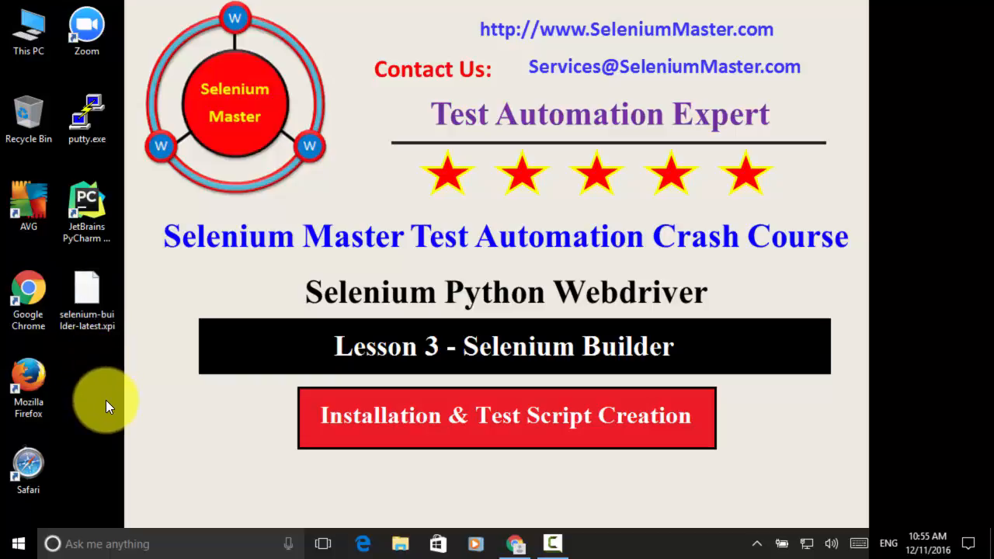
pyautogui.click(28, 385)
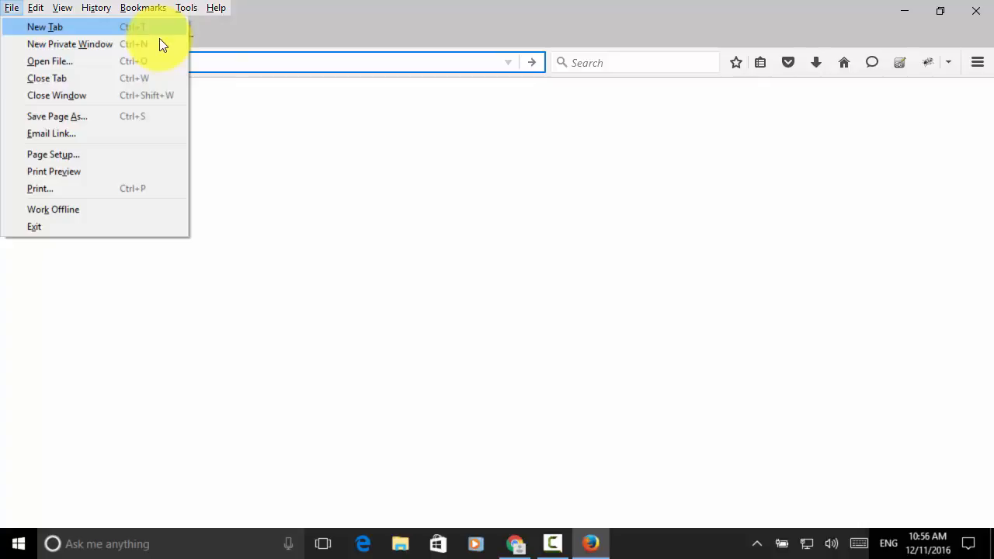
pyautogui.moveTo(35, 81)
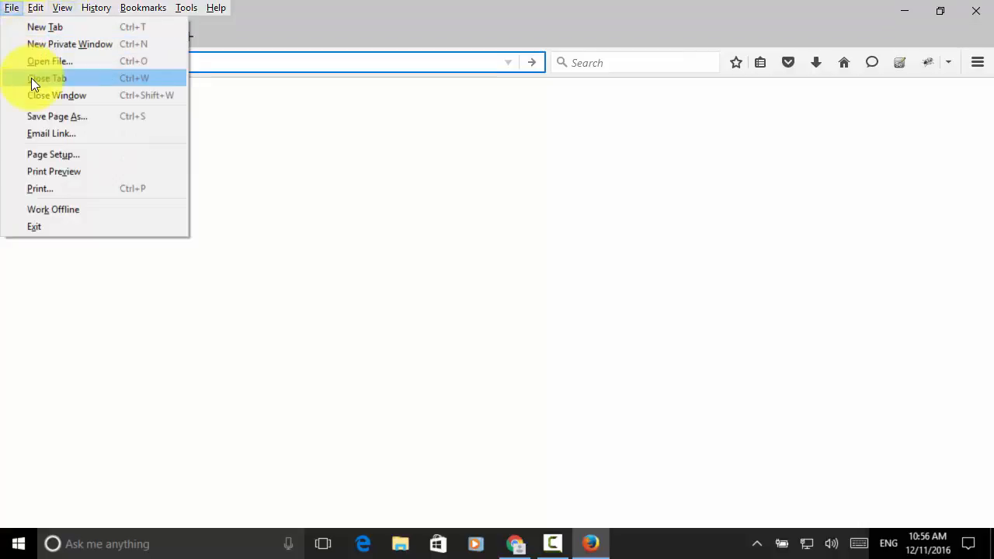
pyautogui.moveTo(35, 66)
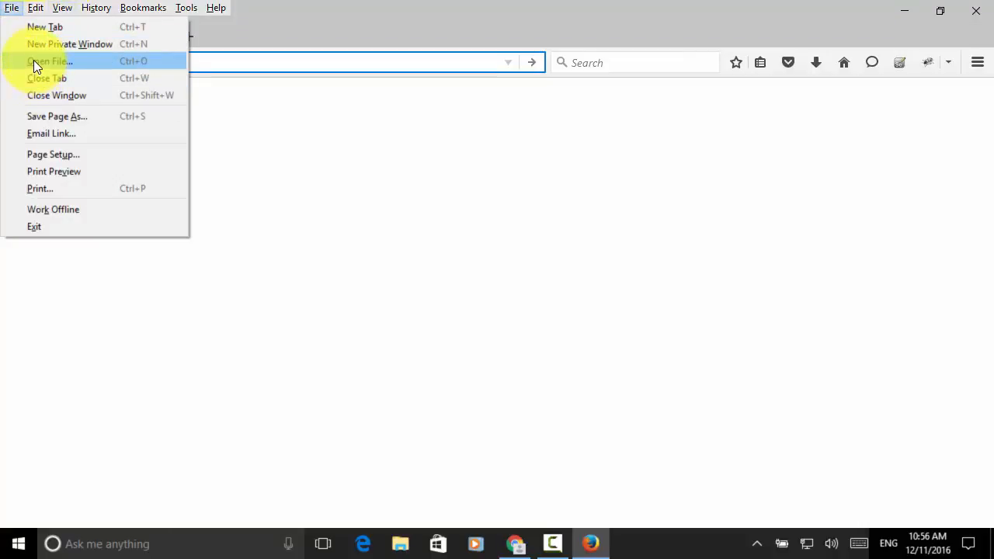
# - Open selenium-builder-latest.xpi from the Desktop in Firefox via File > Open File
pyautogui.click(50, 61)
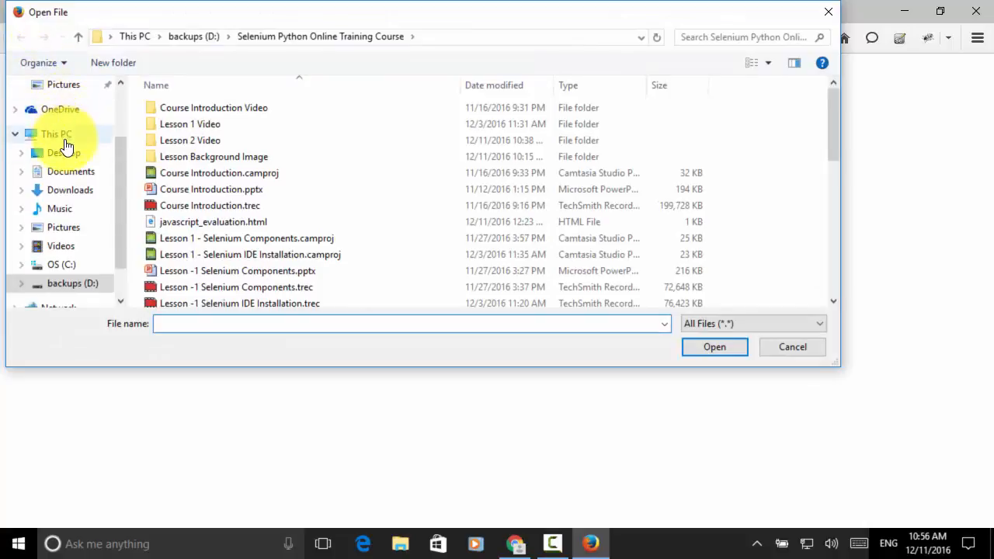
pyautogui.click(63, 152)
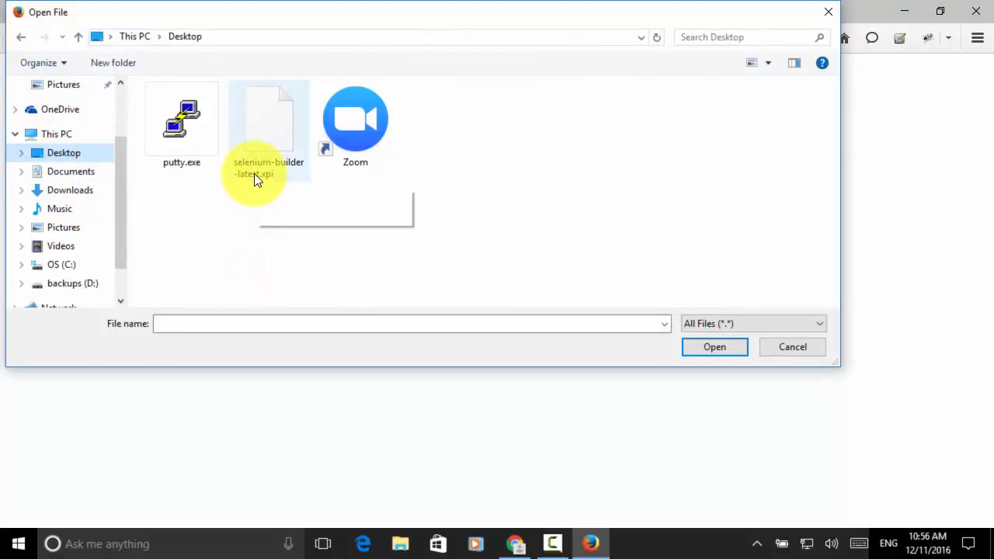
pyautogui.moveTo(255, 193)
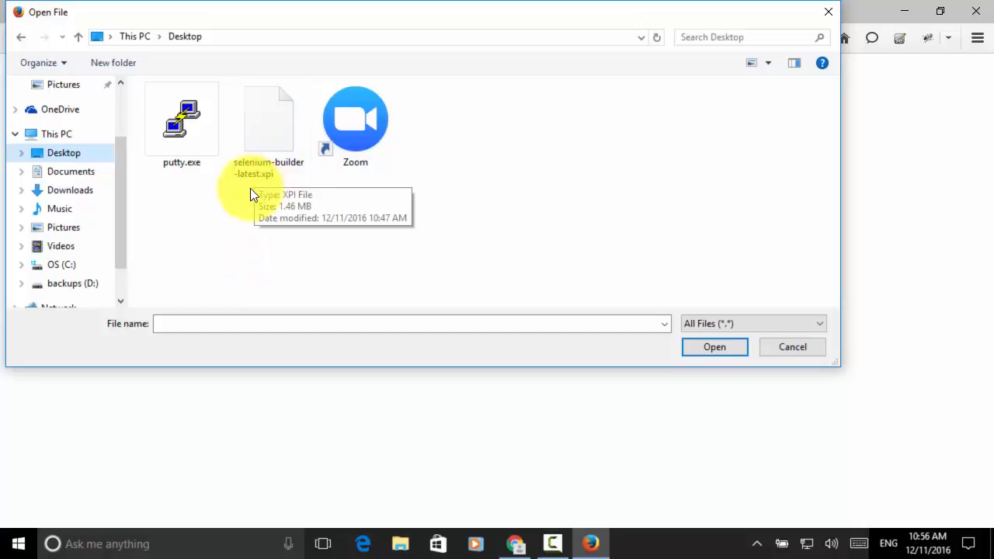
pyautogui.click(269, 124)
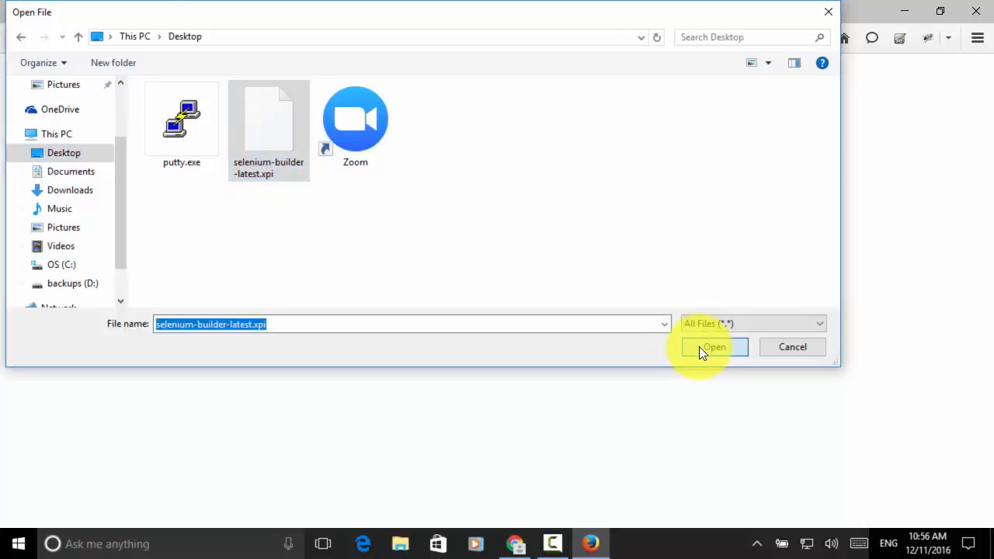
pyautogui.click(713, 347)
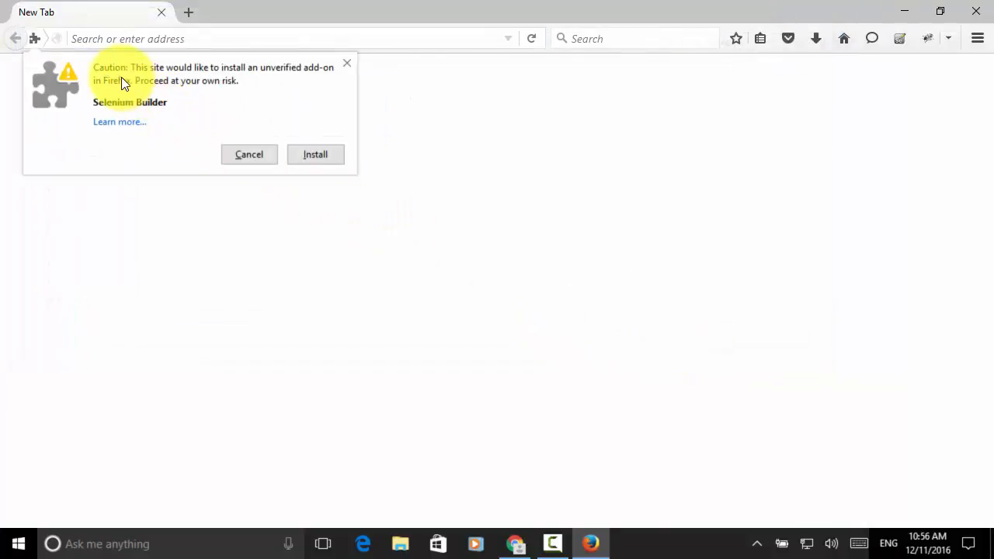
pyautogui.moveTo(240, 82)
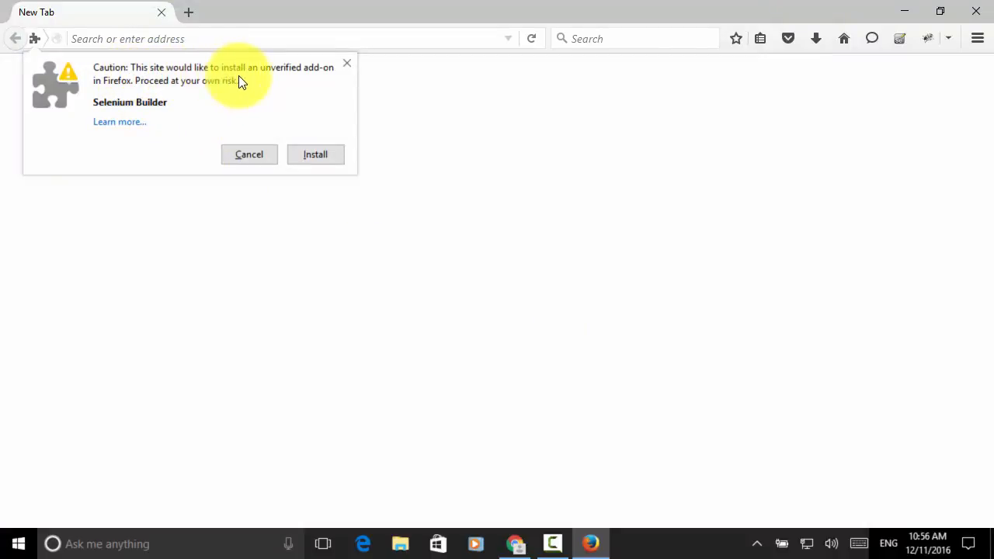
pyautogui.moveTo(325, 82)
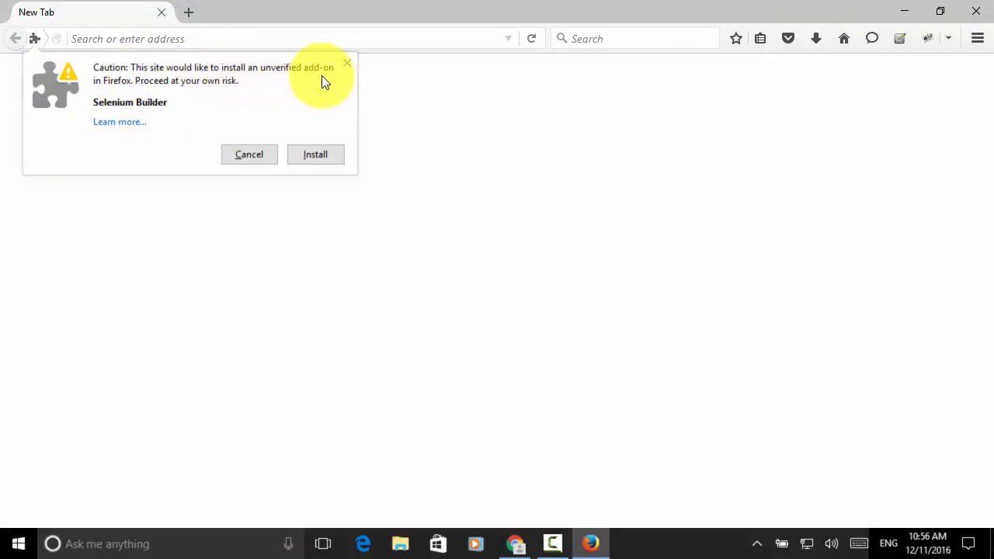
pyautogui.moveTo(215, 94)
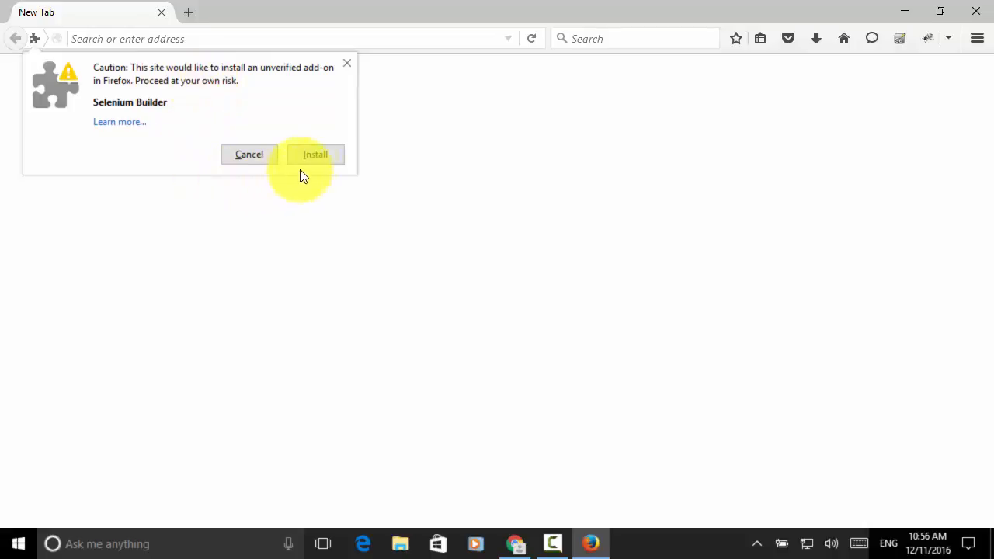
# - Approve the Selenium Builder add-on install and restart Firefox
pyautogui.click(314, 154)
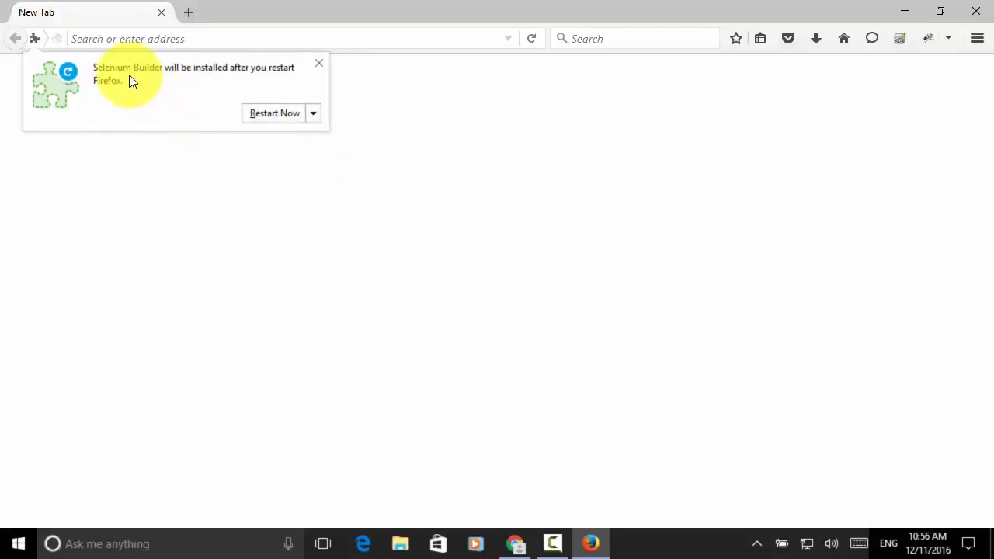
pyautogui.moveTo(223, 84)
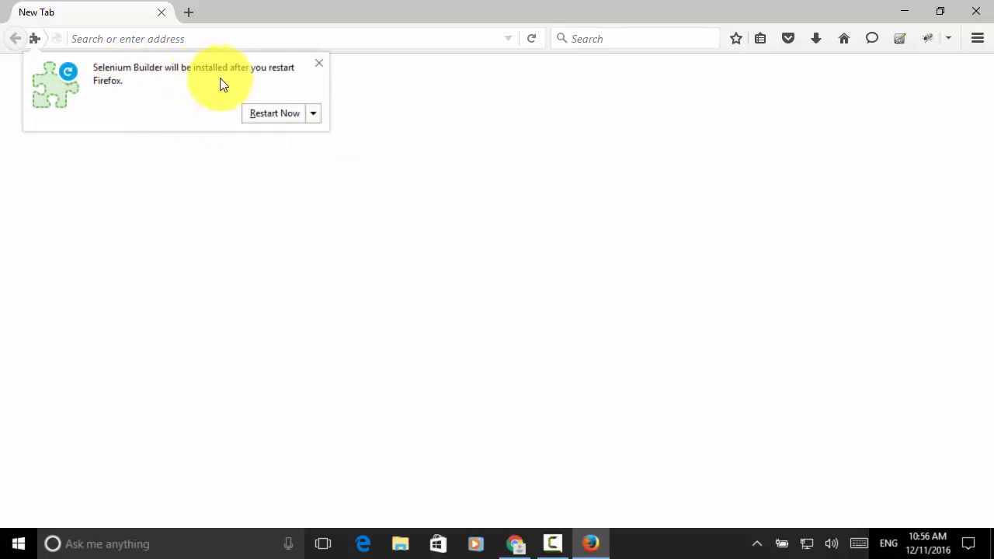
pyautogui.moveTo(236, 161)
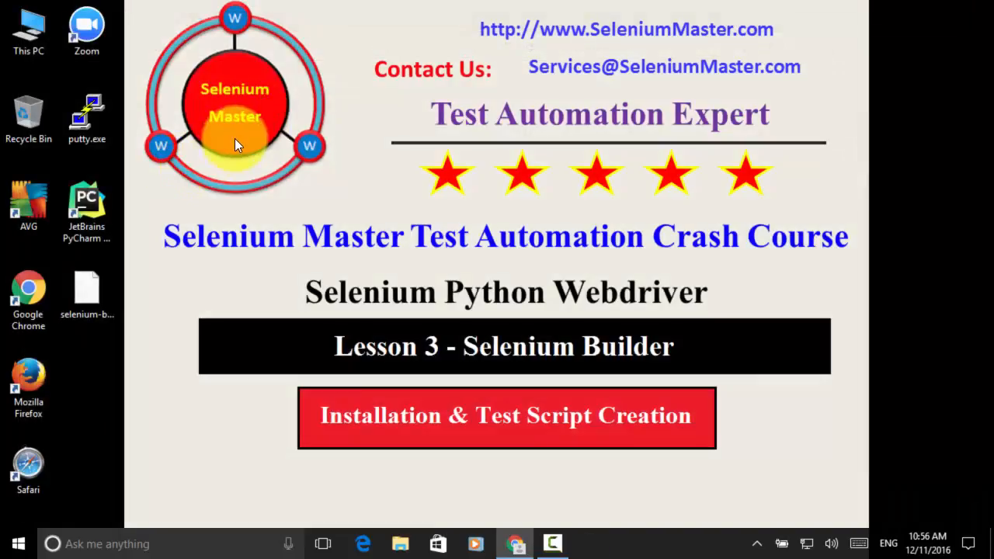
pyautogui.click(589, 543)
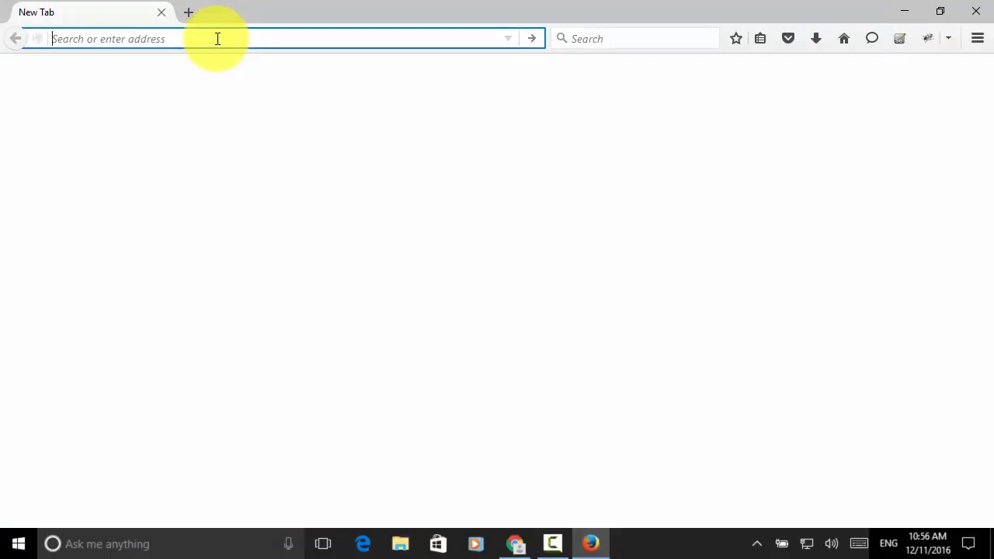
pyautogui.write('http://demo')
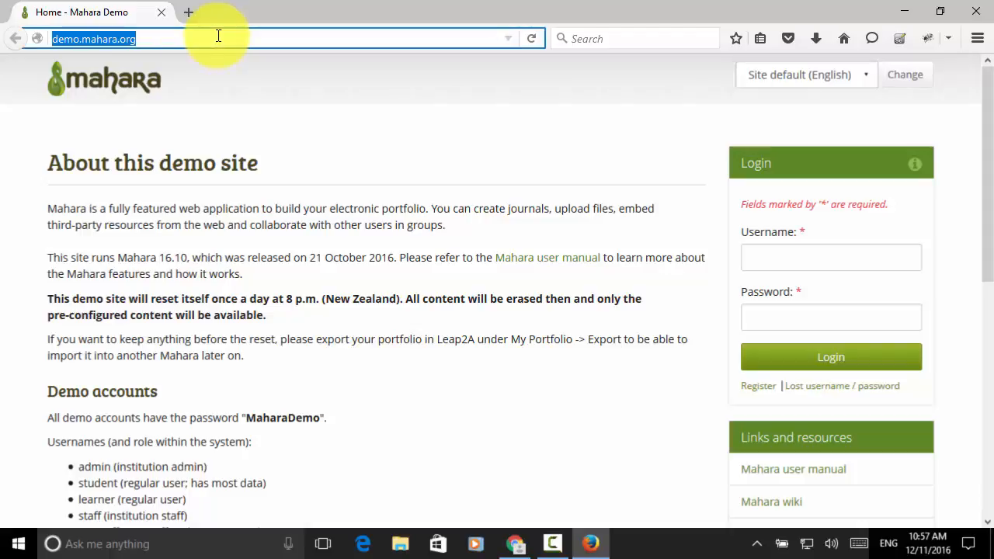
# - Launch Selenium Builder from Tools > Web Developer
pyautogui.click(11, 7)
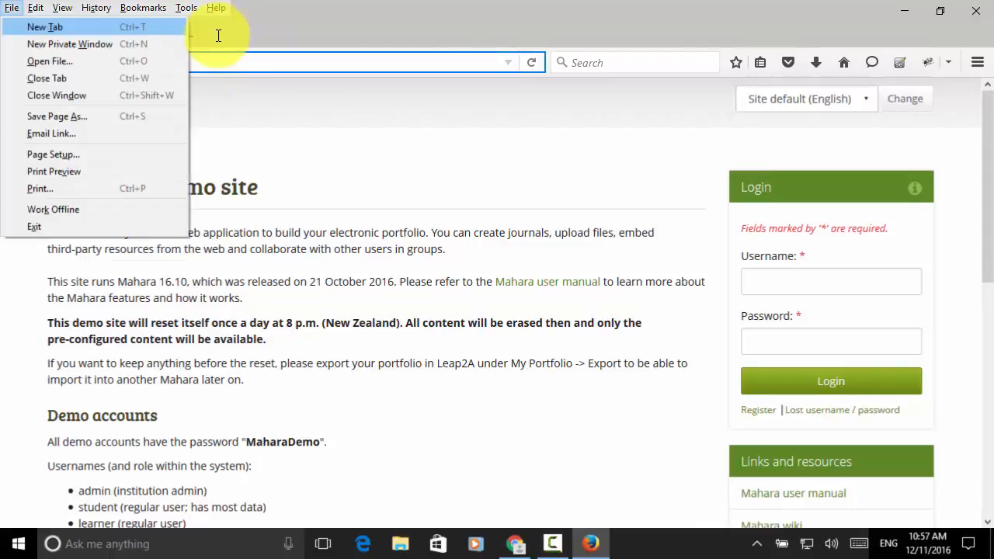
pyautogui.click(186, 7)
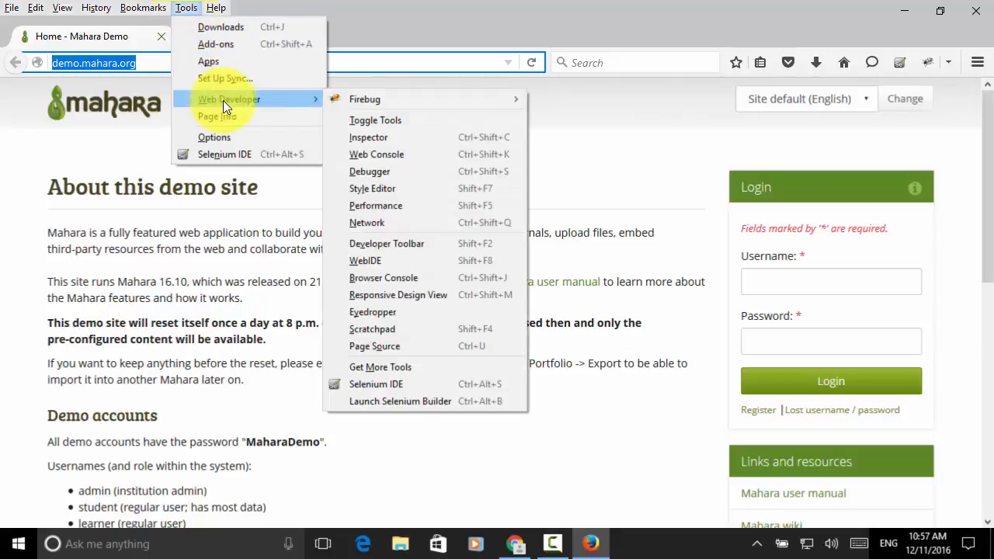
pyautogui.moveTo(291, 98)
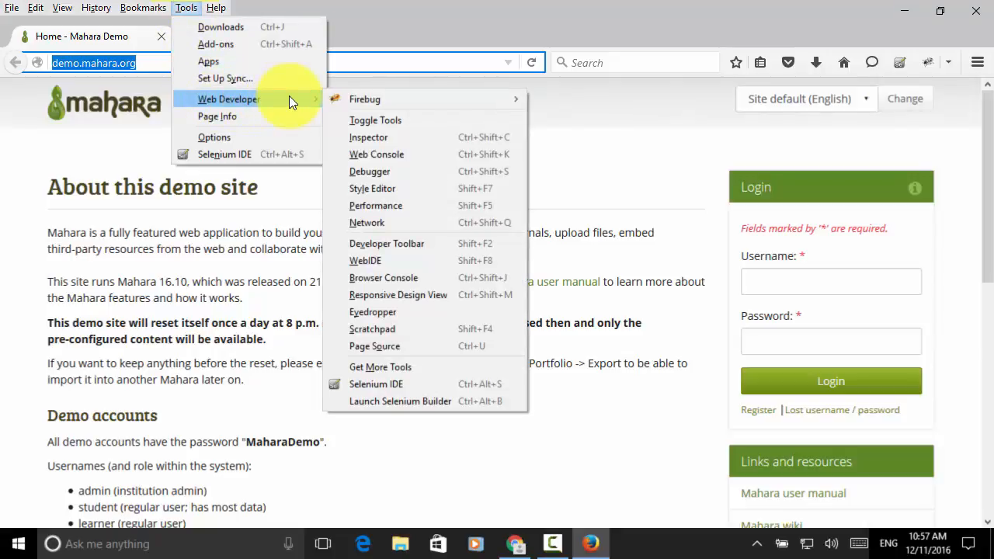
pyautogui.moveTo(386, 243)
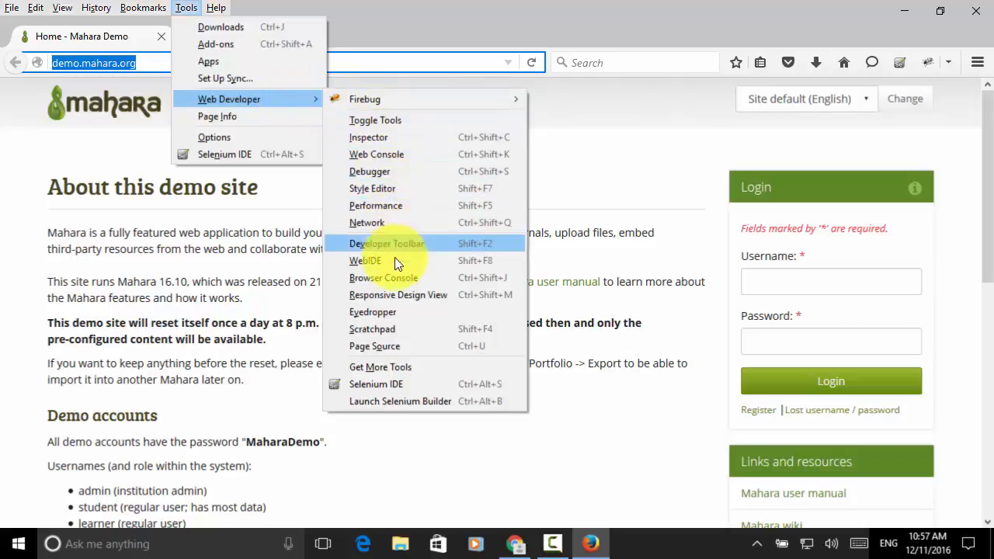
pyautogui.moveTo(377, 401)
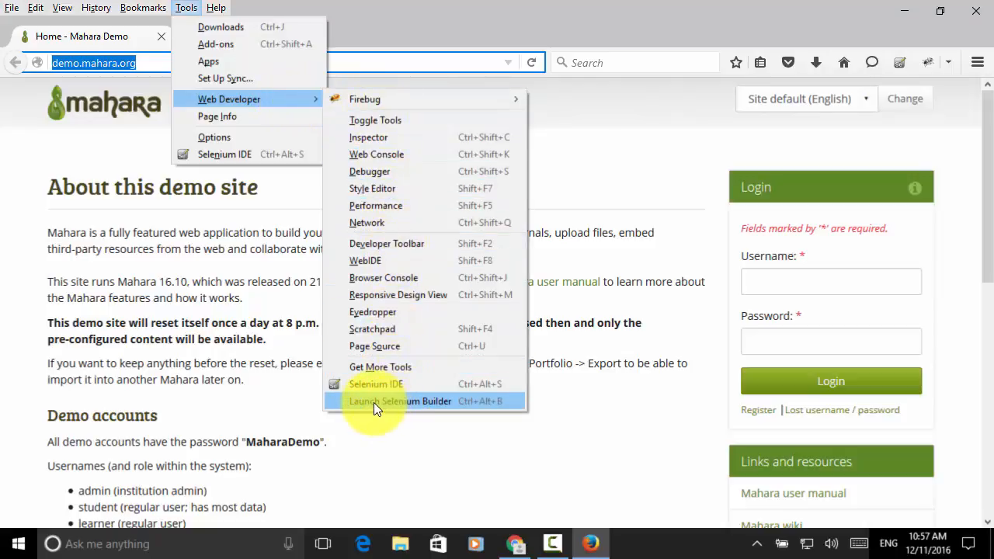
pyautogui.click(400, 401)
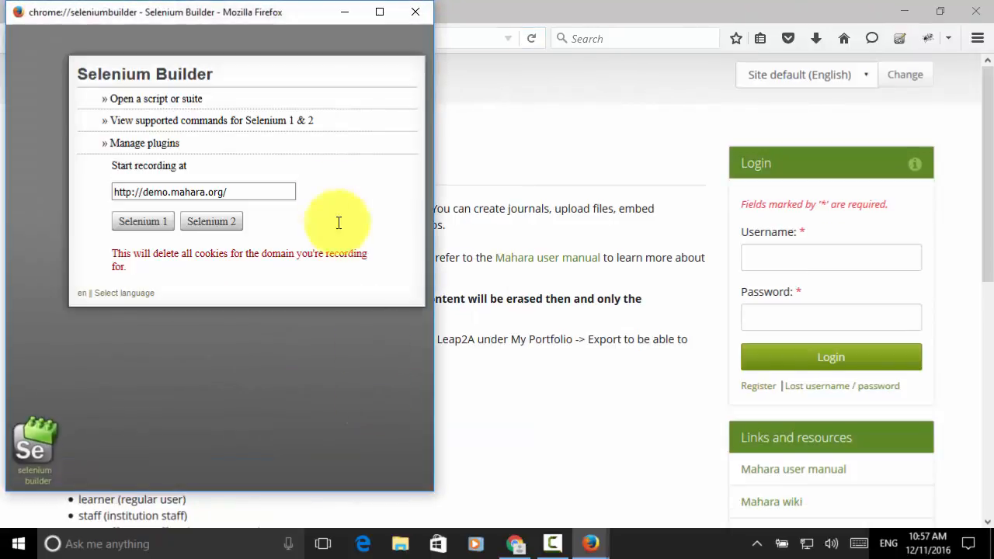
pyautogui.moveTo(247, 11); pyautogui.dragTo(362, 28)
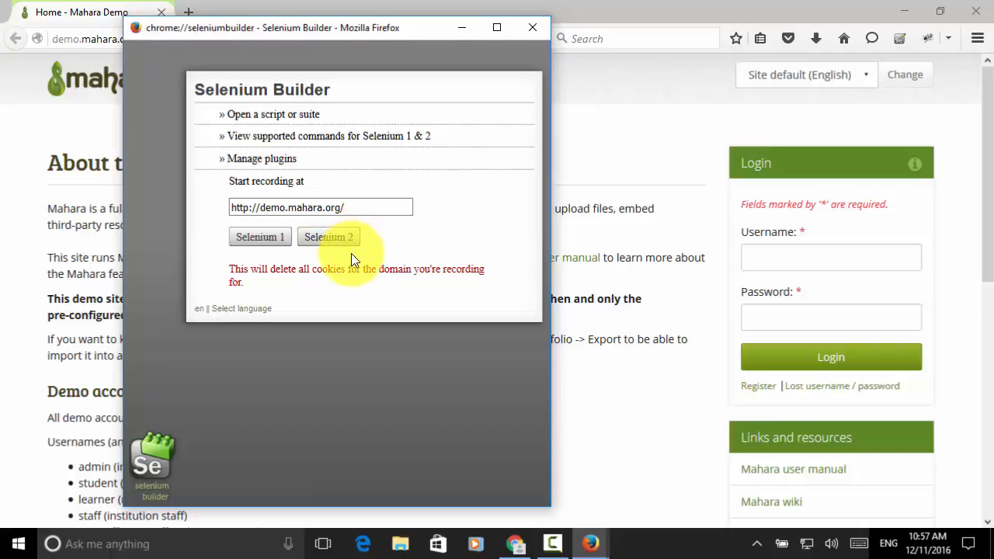
pyautogui.moveTo(329, 237)
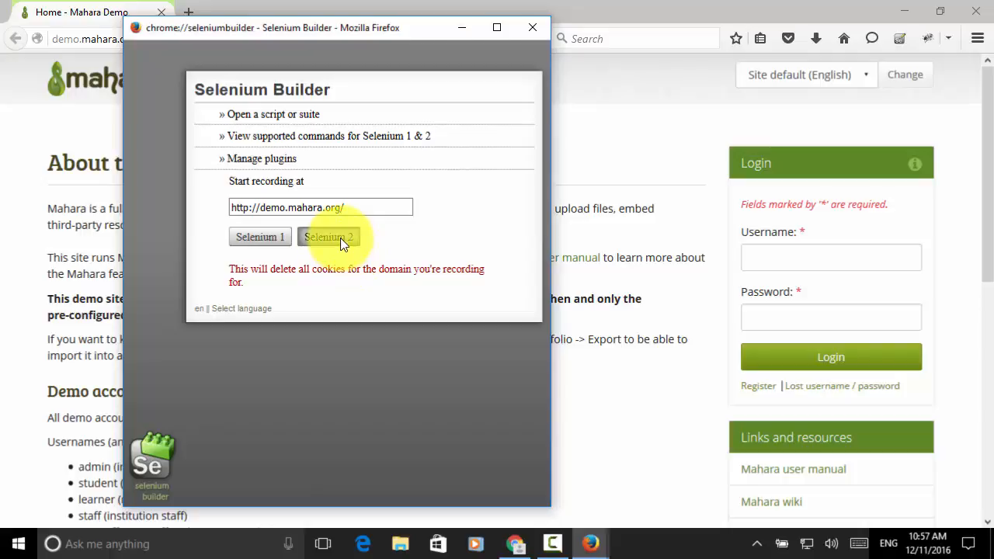
pyautogui.click(328, 236)
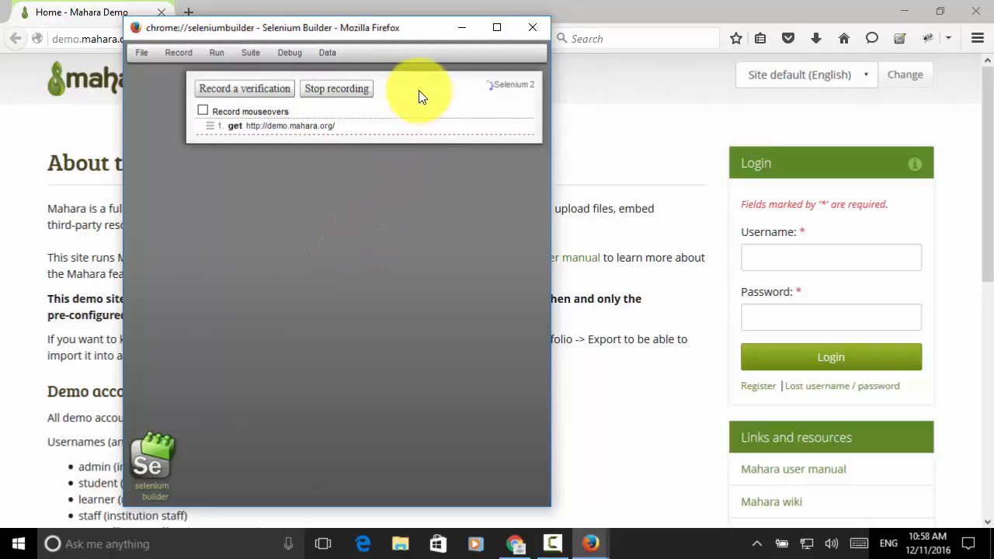
pyautogui.moveTo(399, 107)
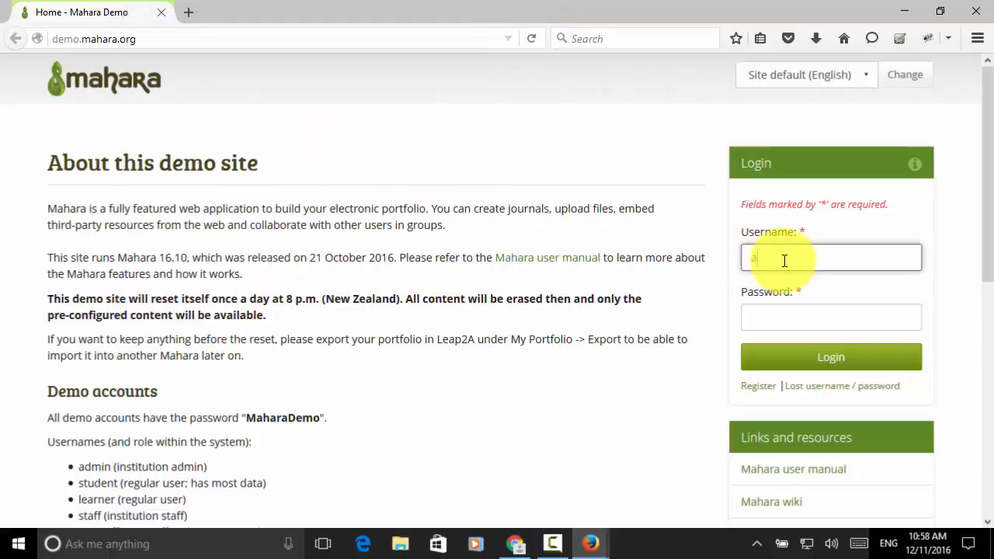
pyautogui.write('dmin')
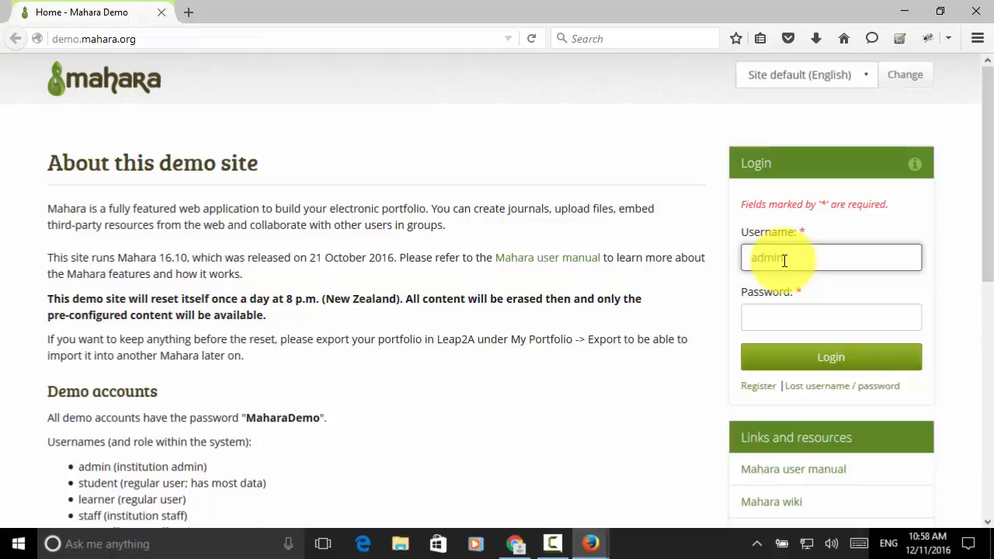
pyautogui.click(830, 317)
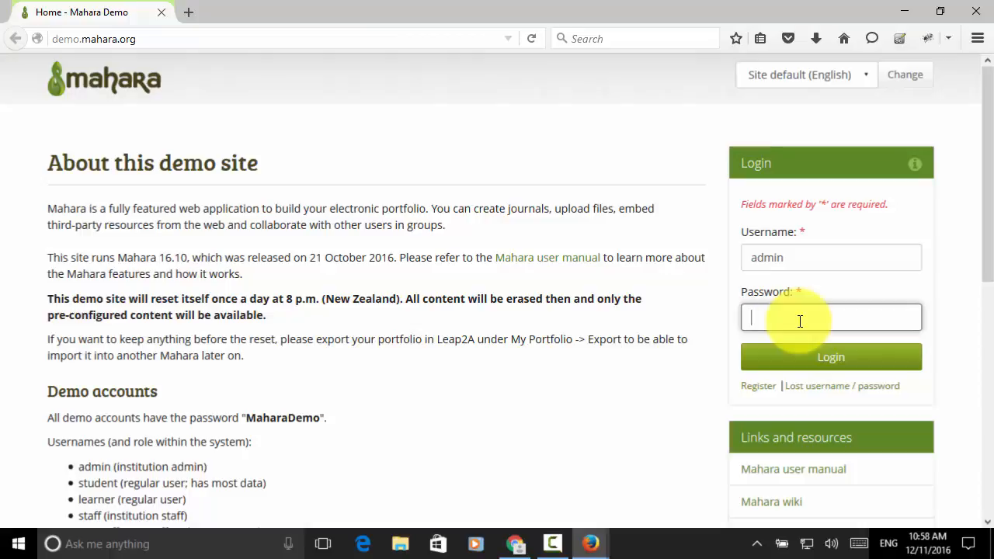
pyautogui.write('MaharaDemo')
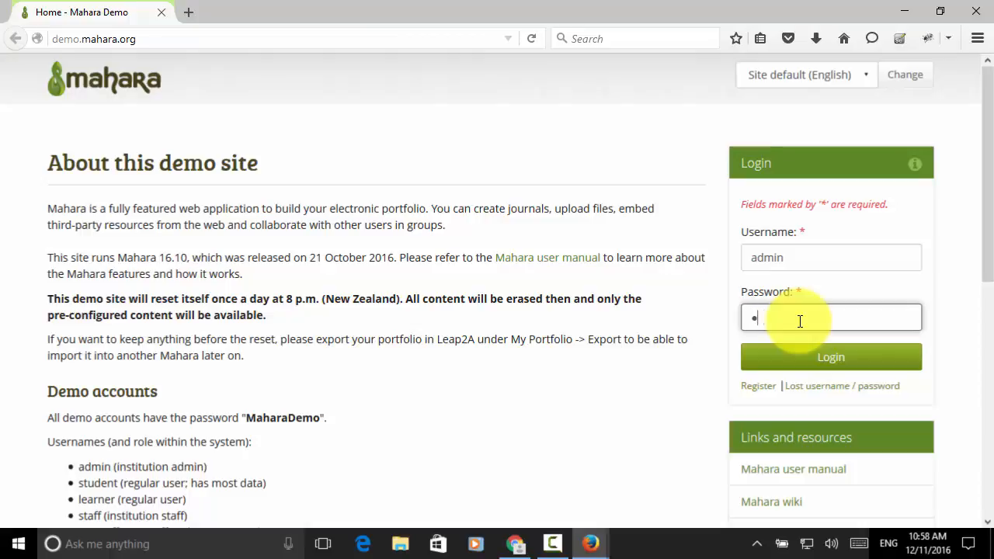
pyautogui.write('MaharaDemo')
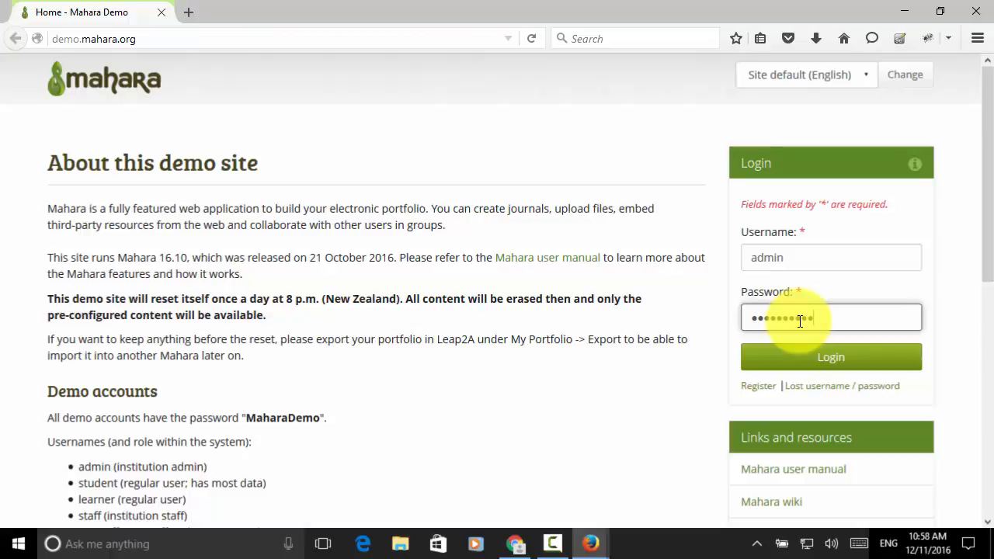
pyautogui.click(830, 357)
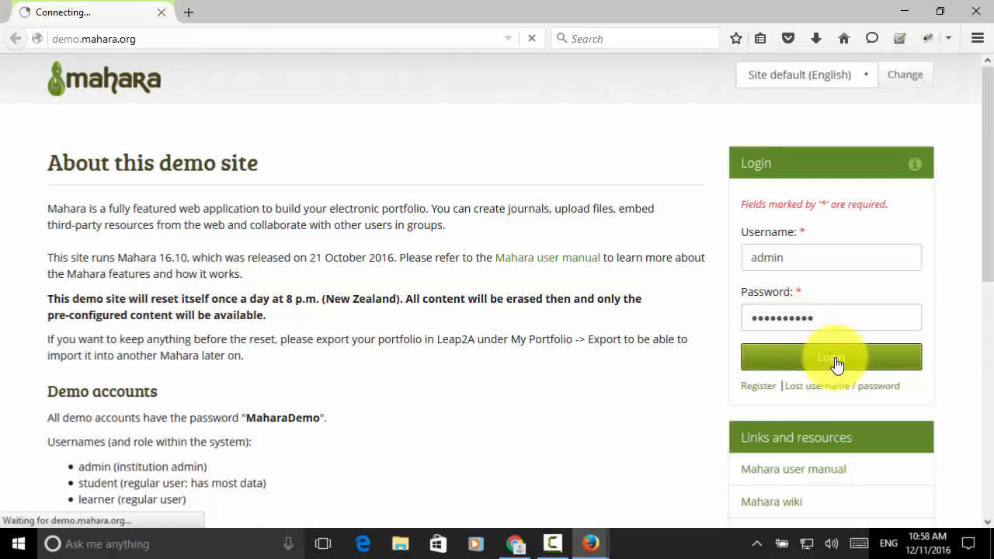
pyautogui.click(831, 357)
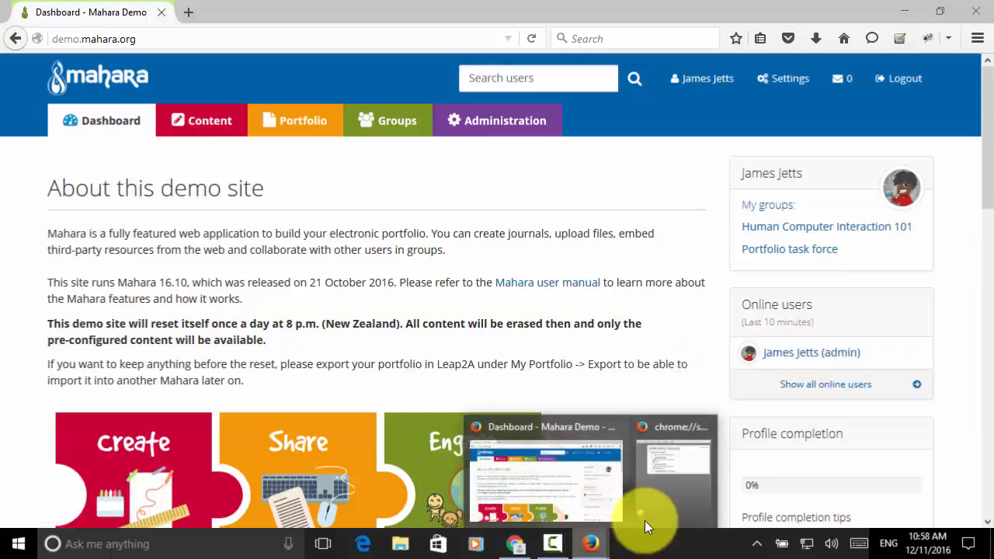
# - Record a verifyElementValue check that the login button's value is Login
pyautogui.click(673, 466)
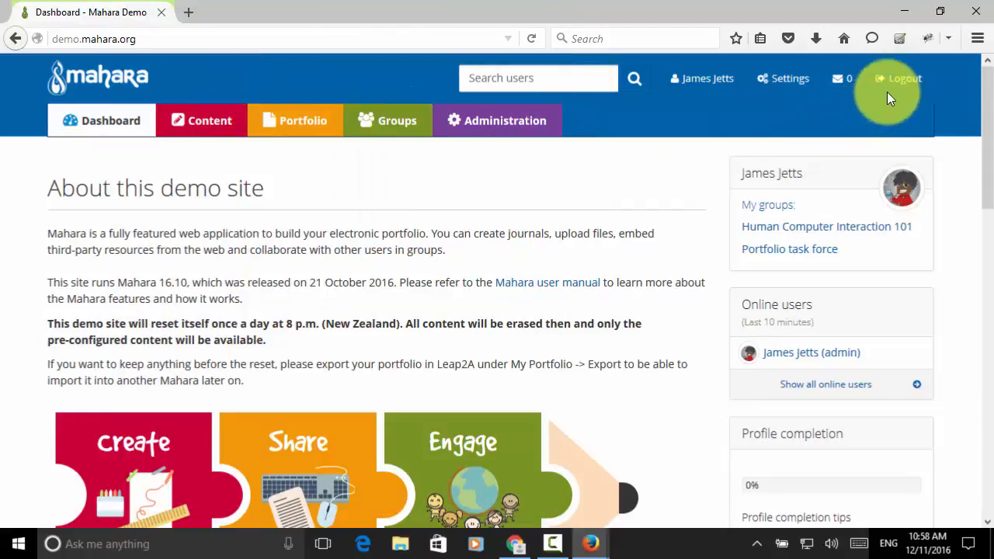
pyautogui.moveTo(905, 81)
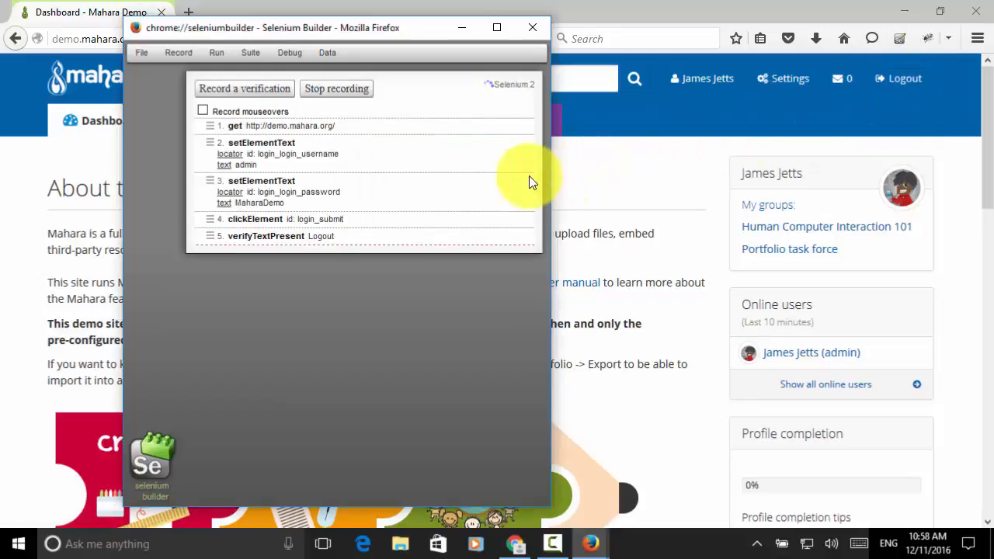
pyautogui.moveTo(477, 184)
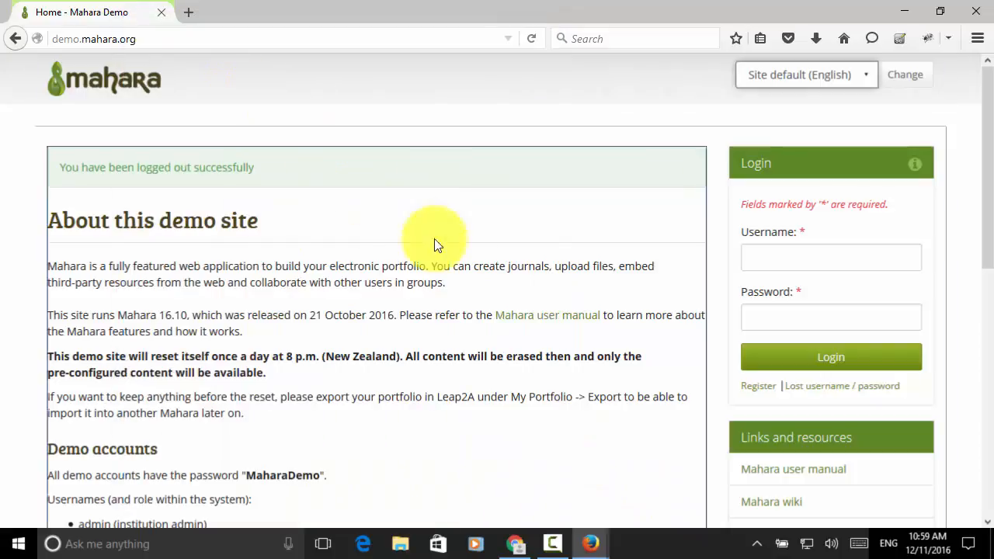
pyautogui.moveTo(830, 356)
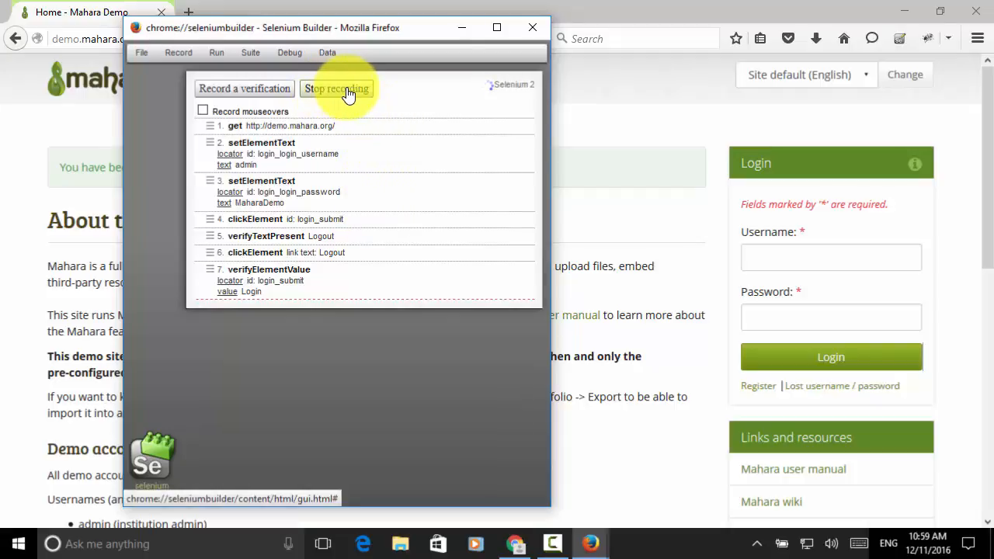
# - Stop recording the seven-step Mahara login/logout script
pyautogui.click(335, 88)
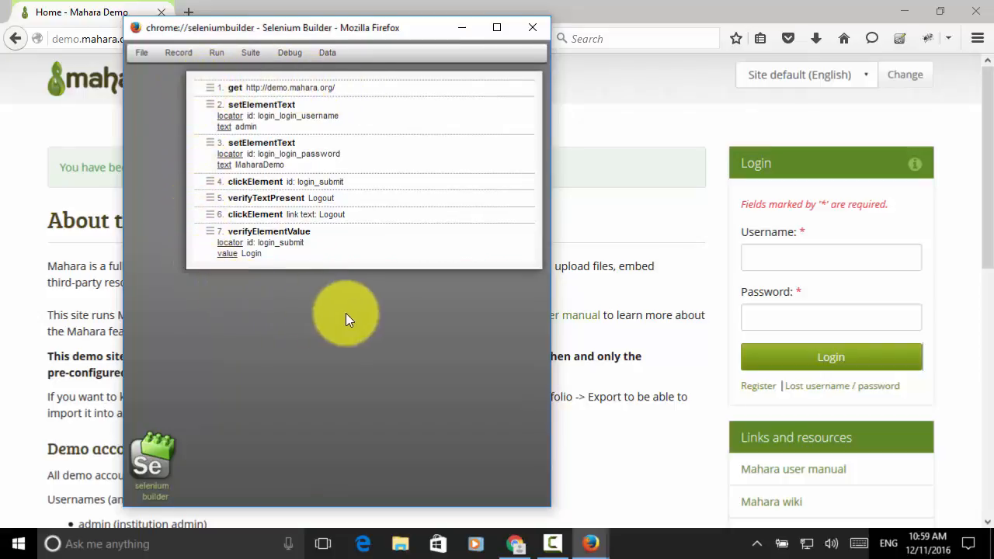
pyautogui.moveTo(419, 105)
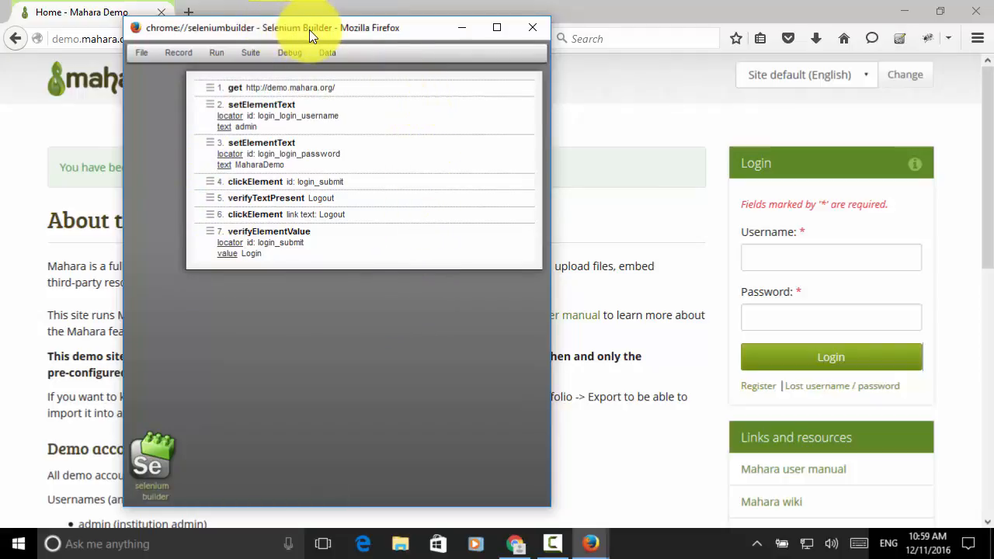
pyautogui.moveTo(462, 89)
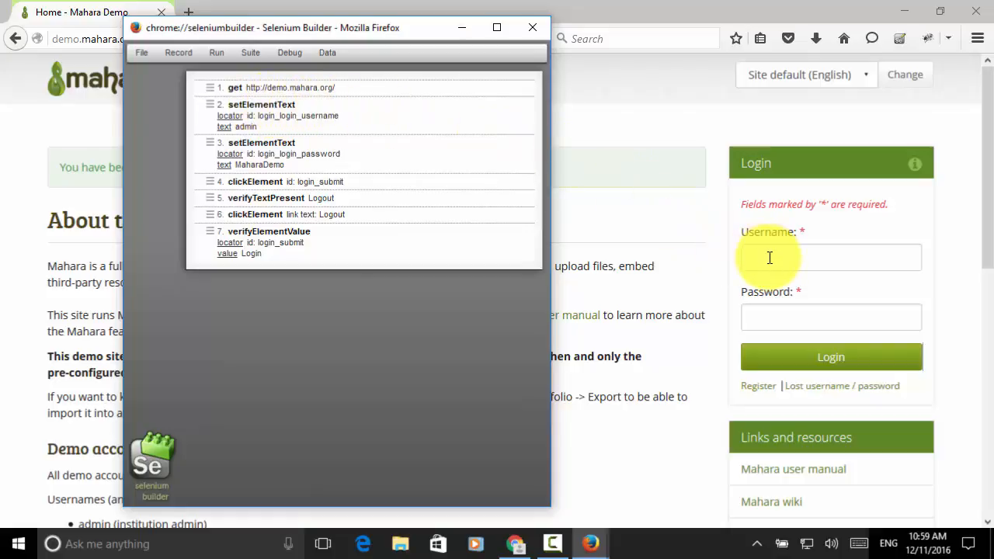
pyautogui.moveTo(424, 146)
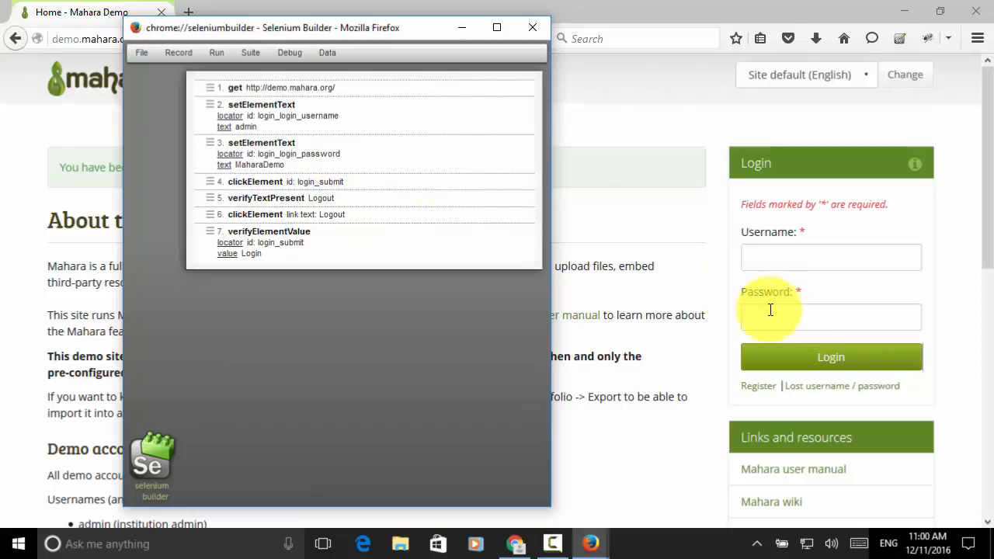
pyautogui.moveTo(542, 280)
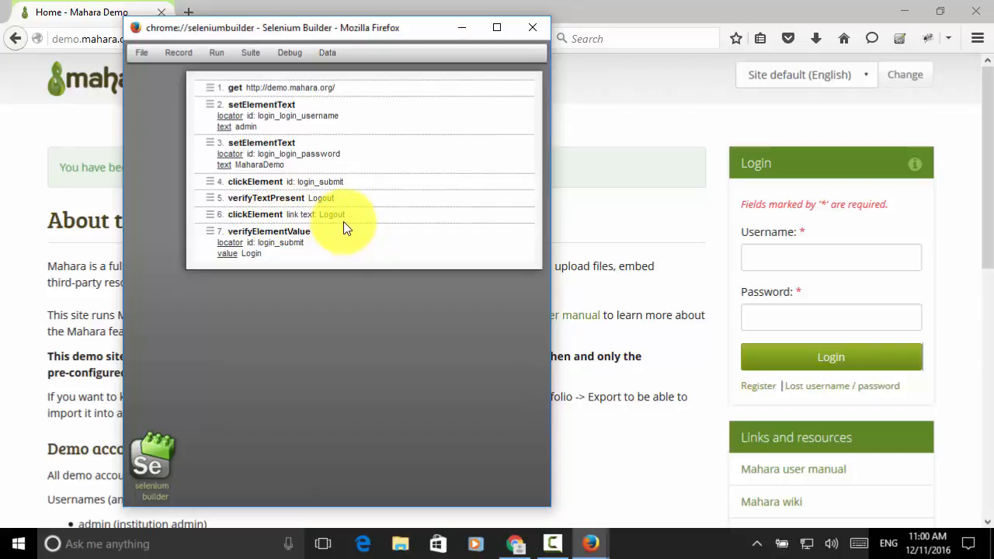
pyautogui.moveTo(354, 245)
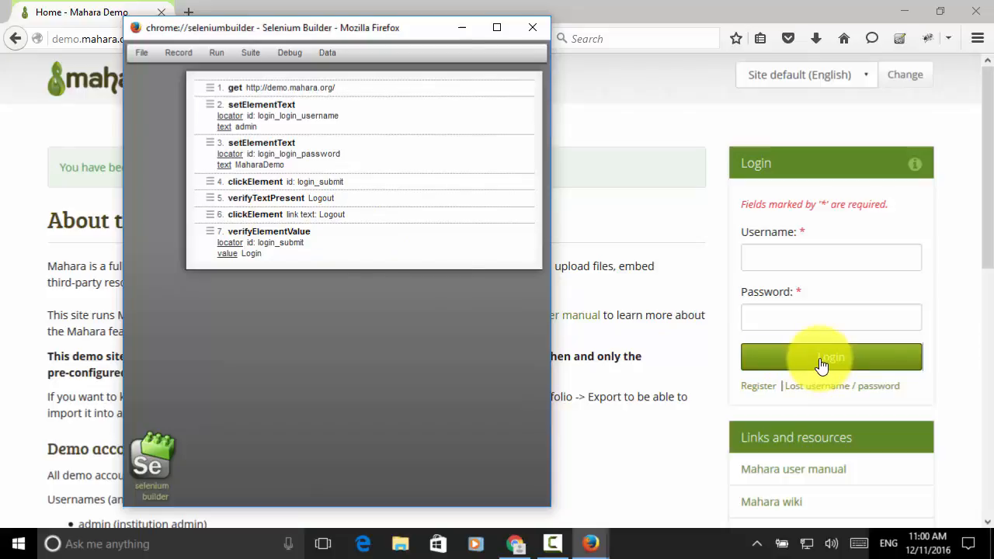
pyautogui.moveTo(454, 358)
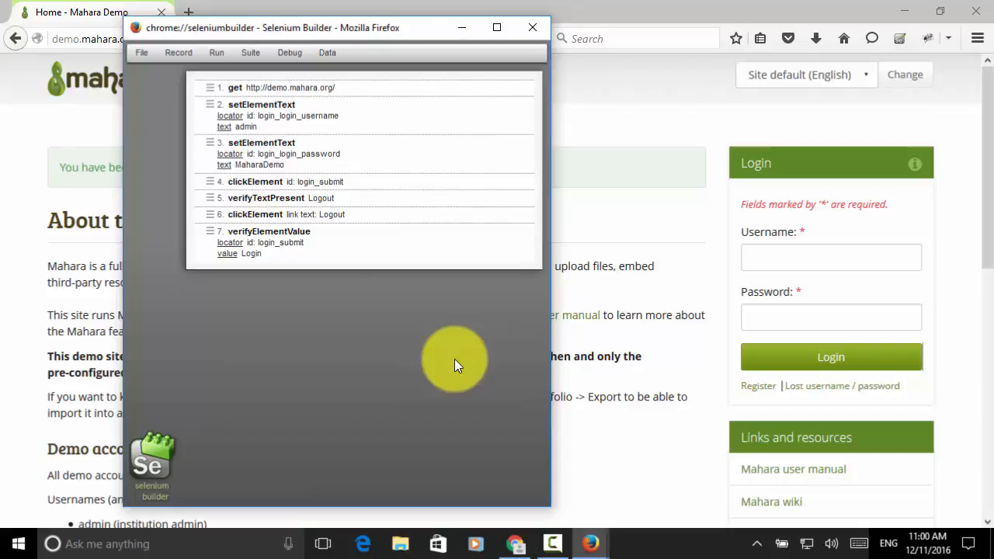
pyautogui.moveTo(501, 87)
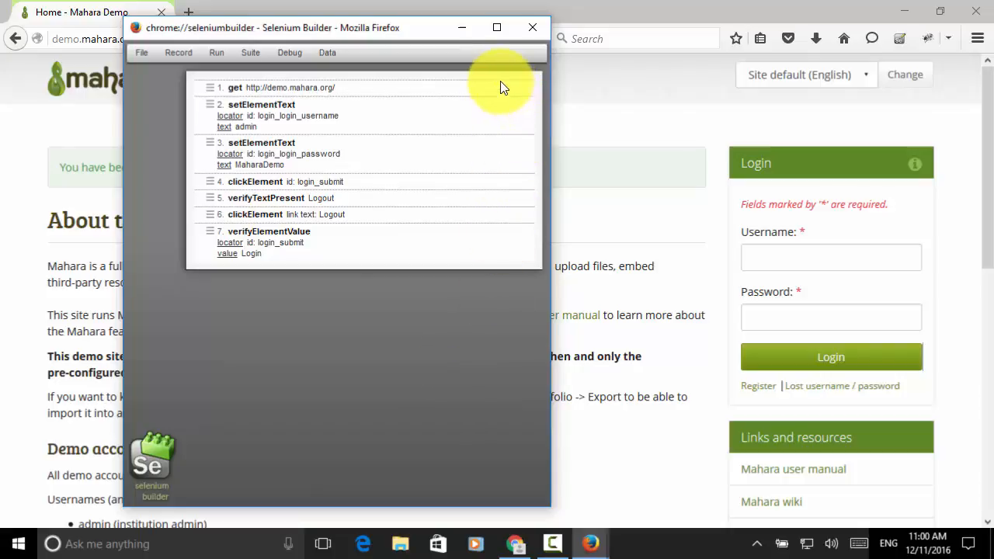
# - Open the Run menu to view local and server run options
pyautogui.click(216, 52)
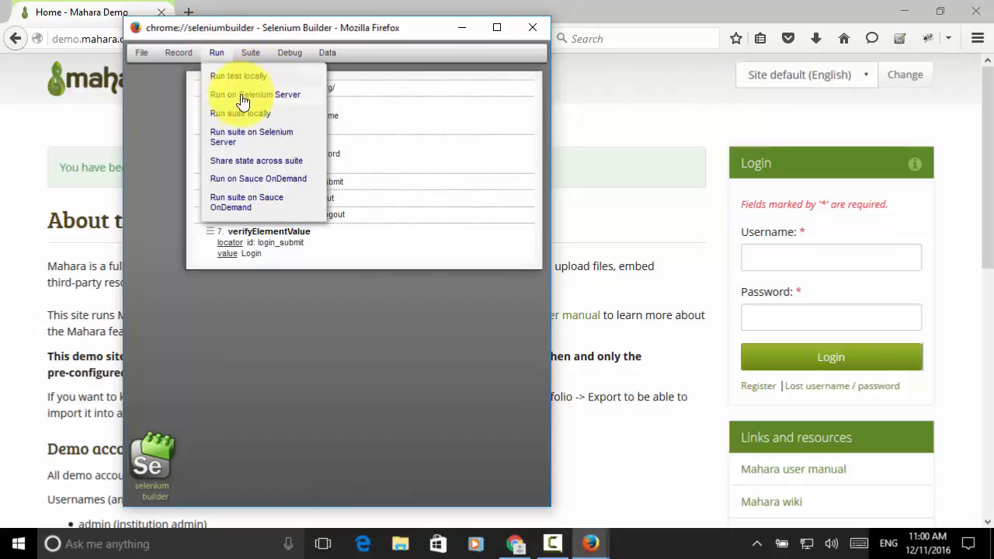
pyautogui.moveTo(301, 105)
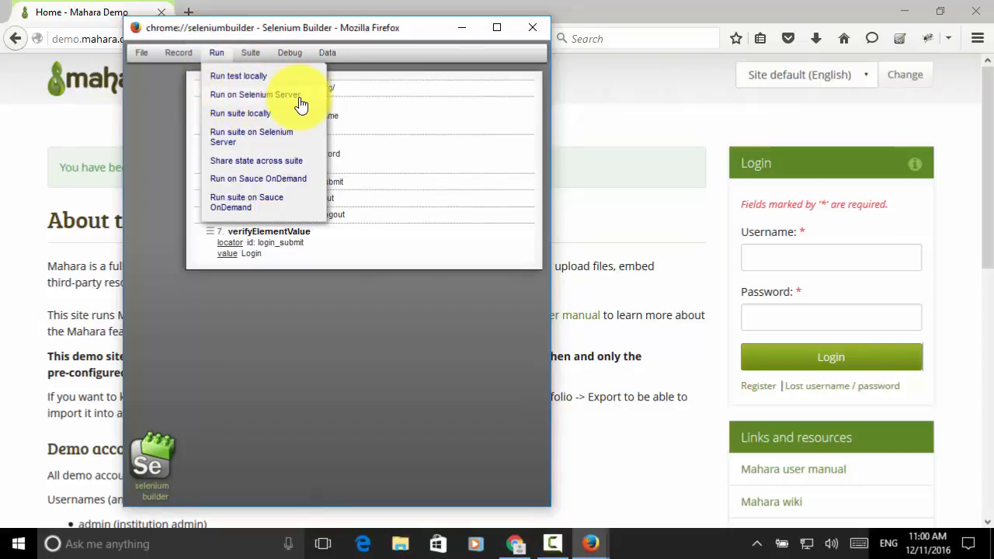
pyautogui.moveTo(267, 120)
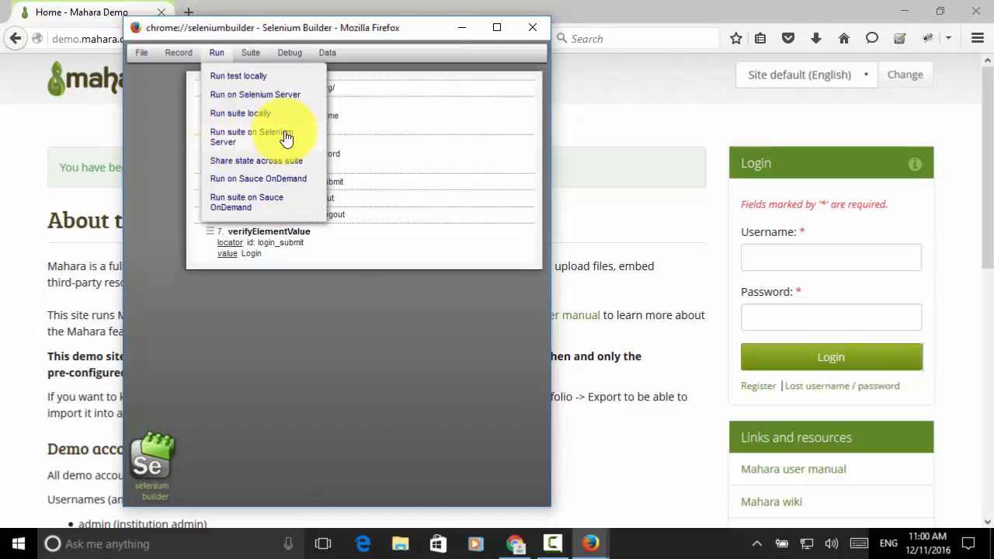
pyautogui.moveTo(236, 166)
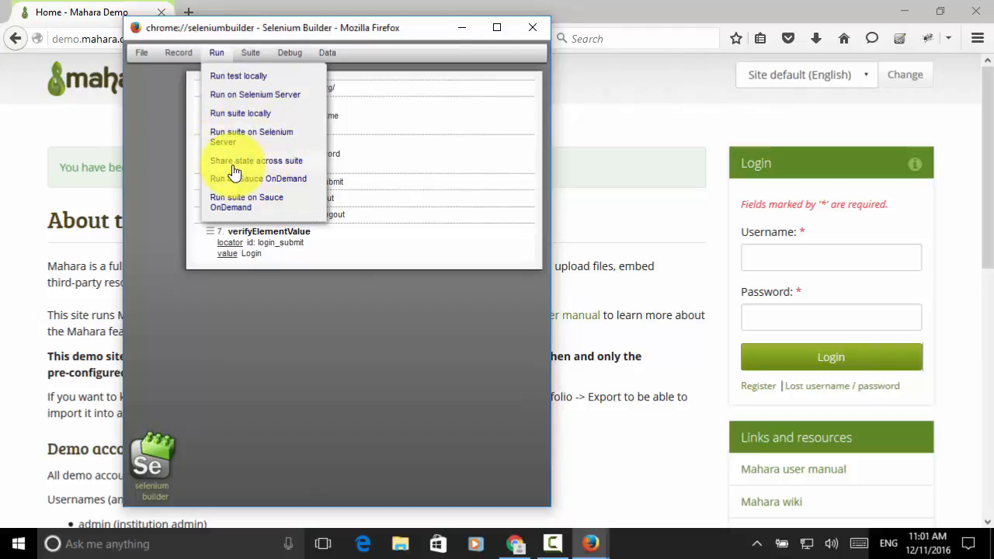
pyautogui.moveTo(278, 169)
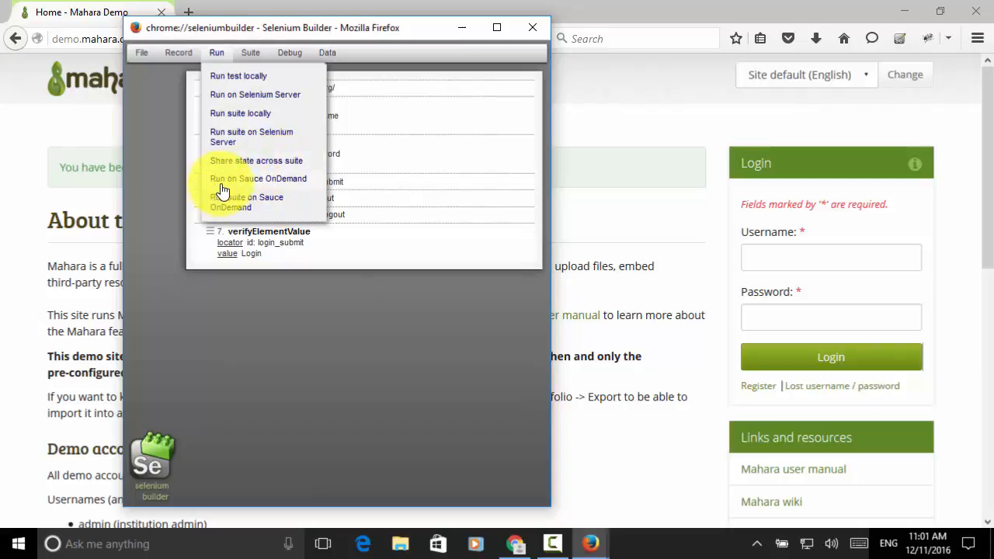
pyautogui.moveTo(283, 186)
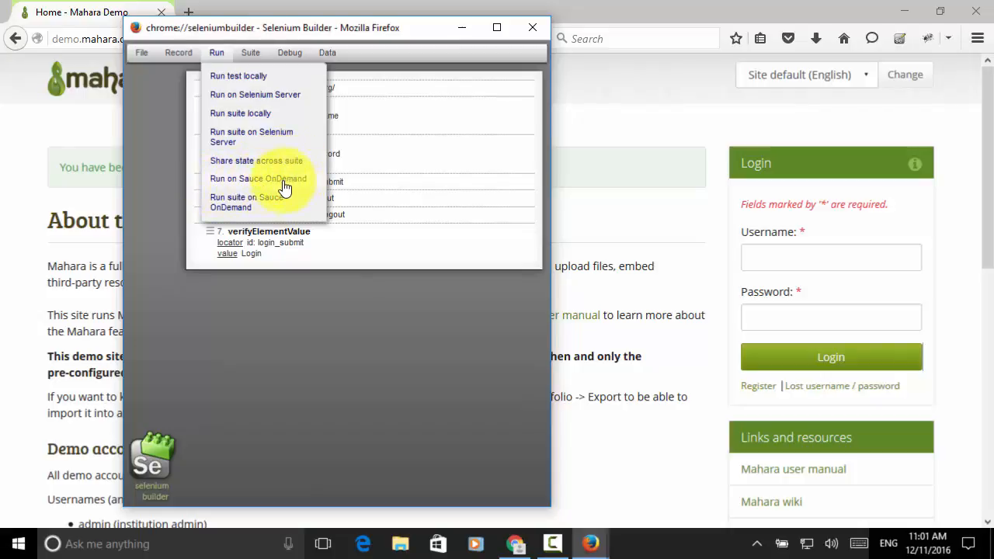
pyautogui.moveTo(241, 212)
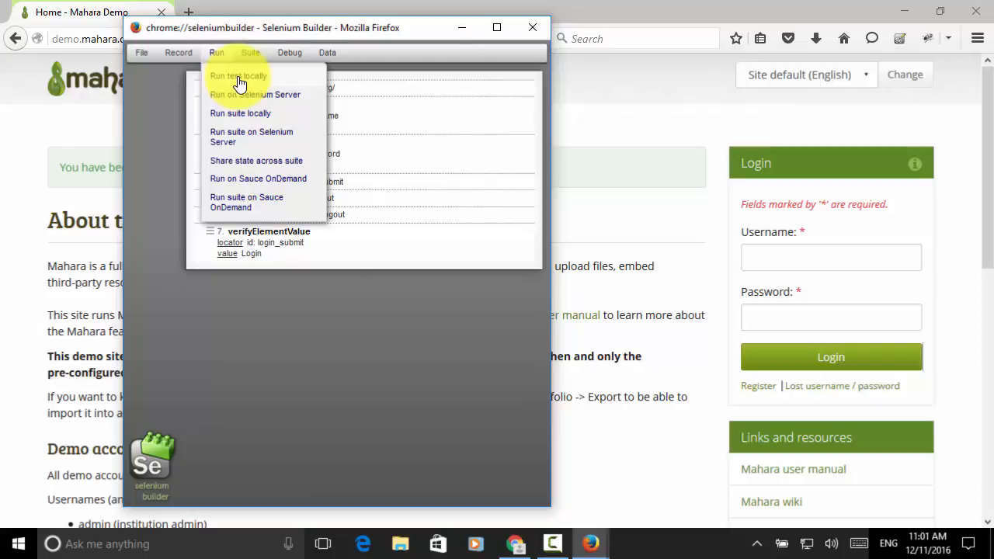
# - Run the seven-step Mahara login/logout test locally so every step passes
pyautogui.click(239, 75)
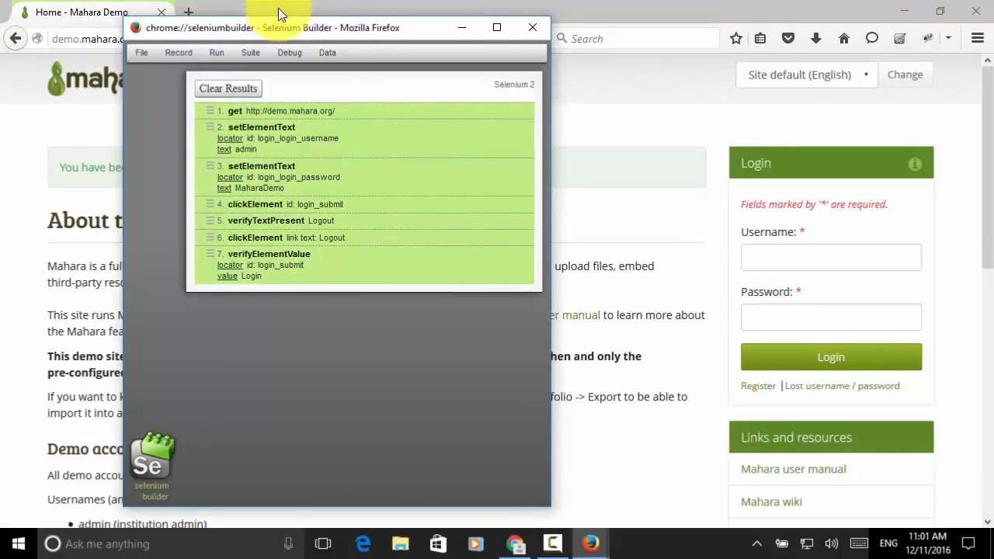
pyautogui.moveTo(476, 142)
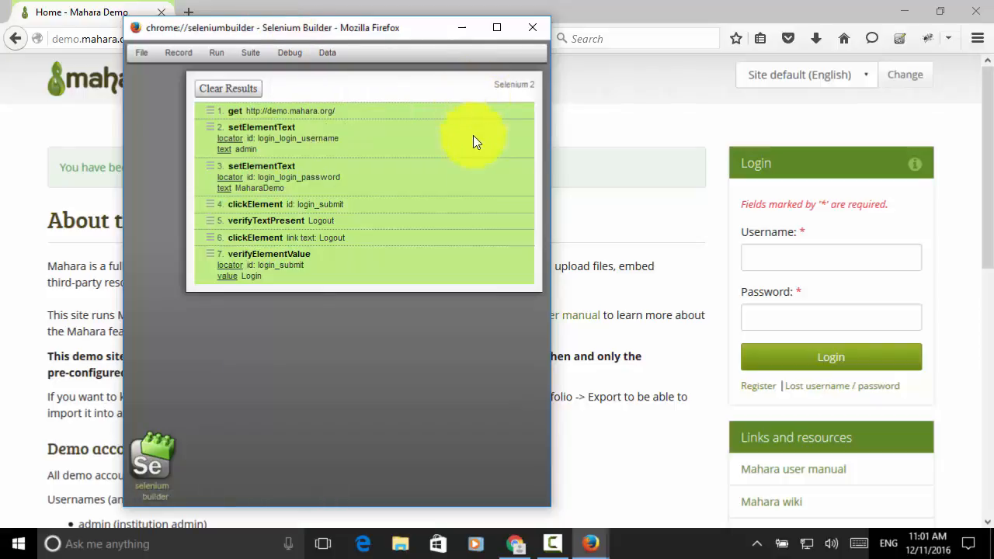
pyautogui.moveTo(329, 291)
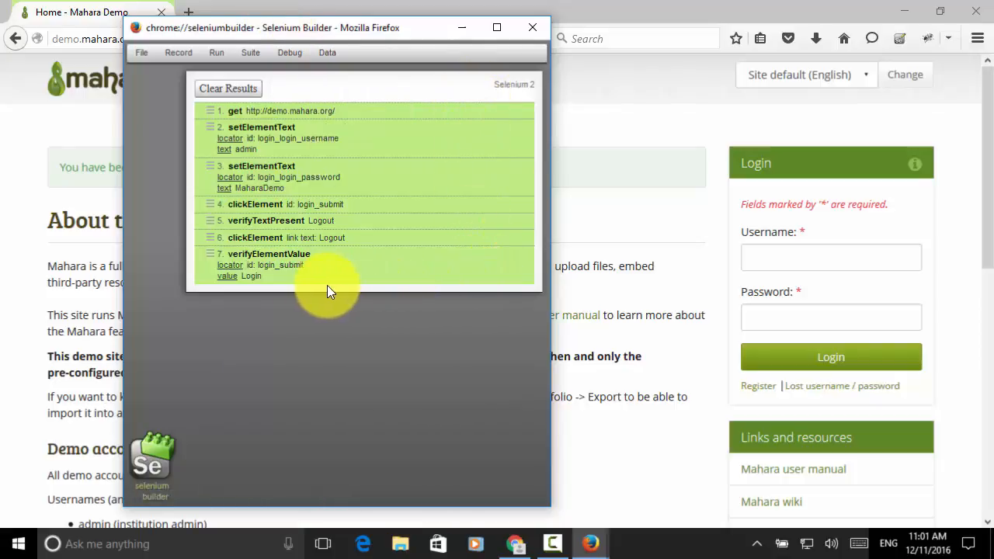
pyautogui.moveTo(439, 108)
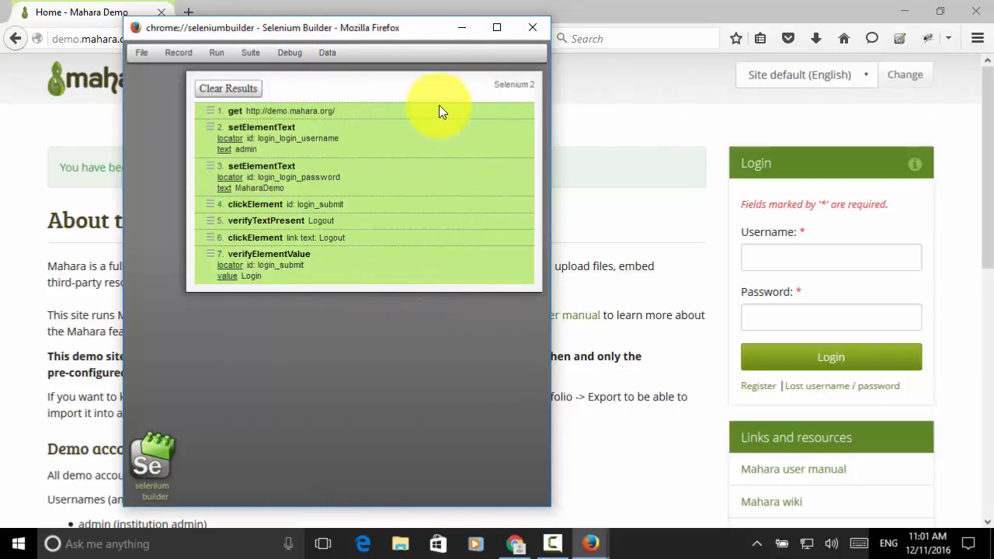
pyautogui.moveTo(447, 280)
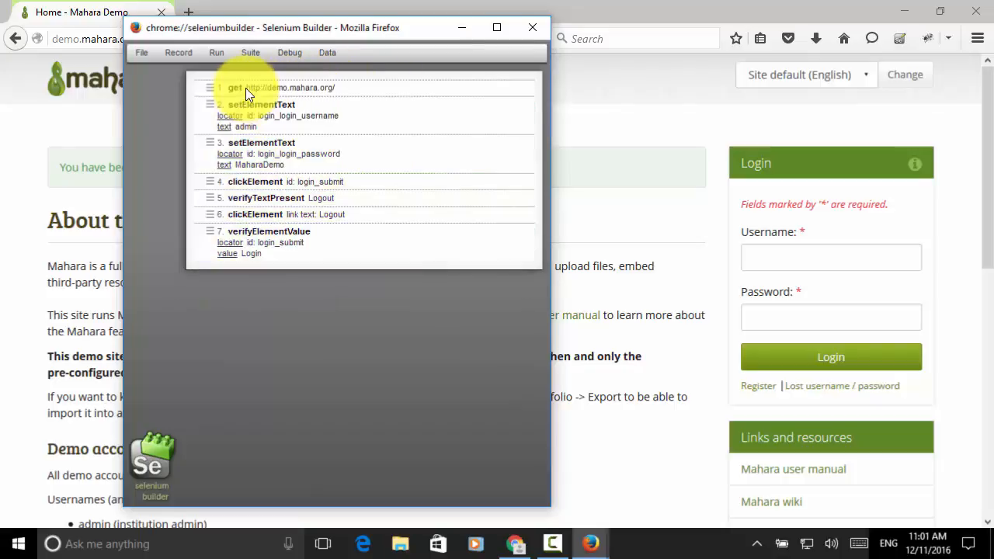
# - Rerun the Mahara test locally with all seven steps passing, then show the Debug options
pyautogui.click(217, 52)
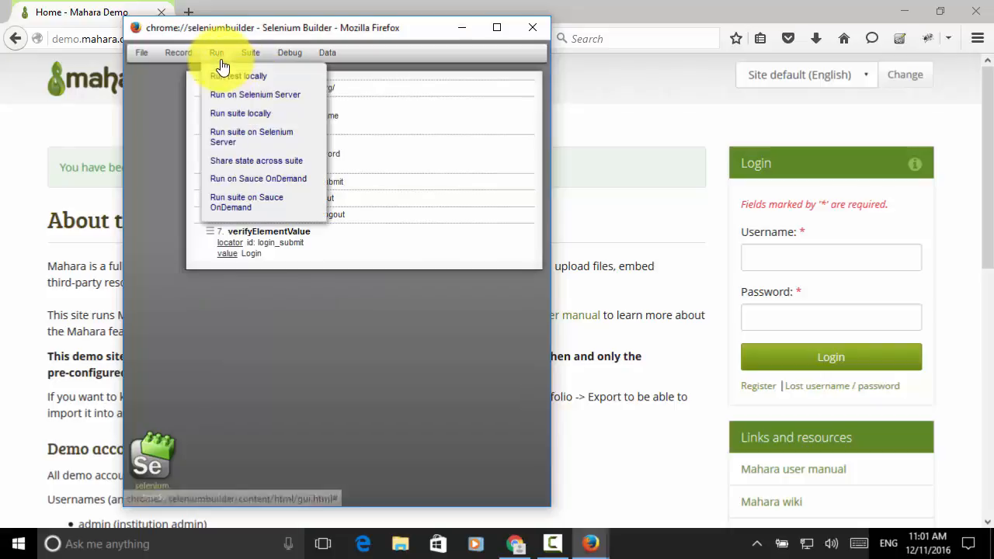
pyautogui.moveTo(224, 81)
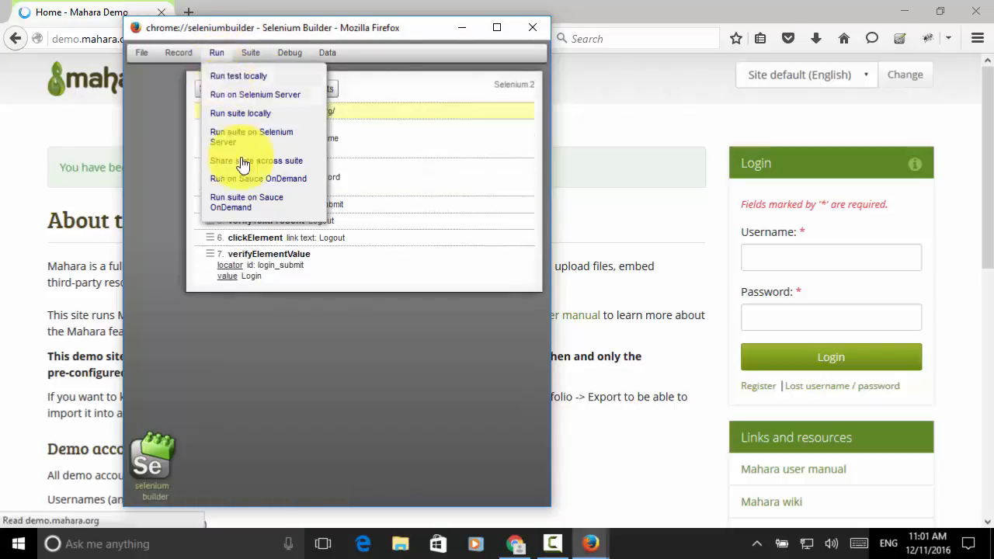
pyautogui.click(239, 76)
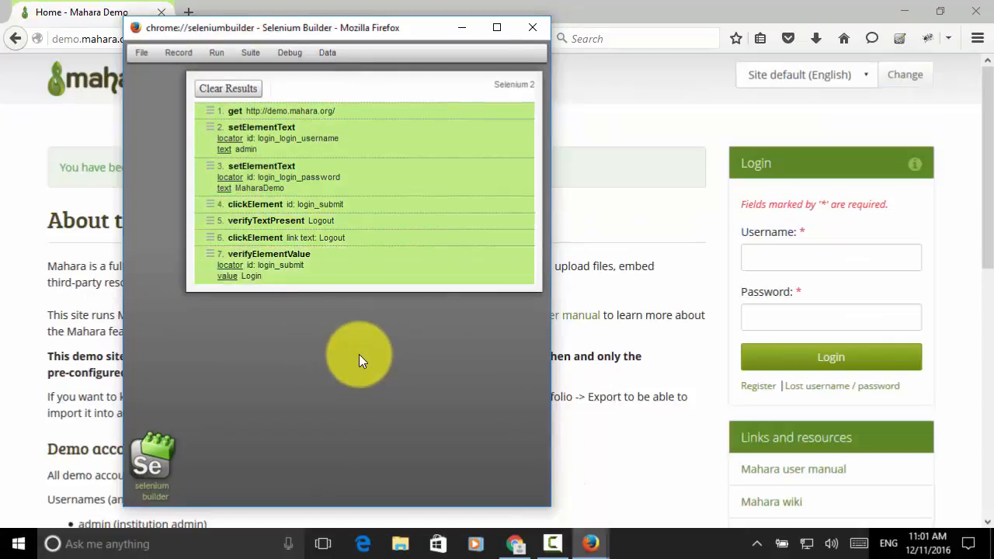
pyautogui.moveTo(365, 121)
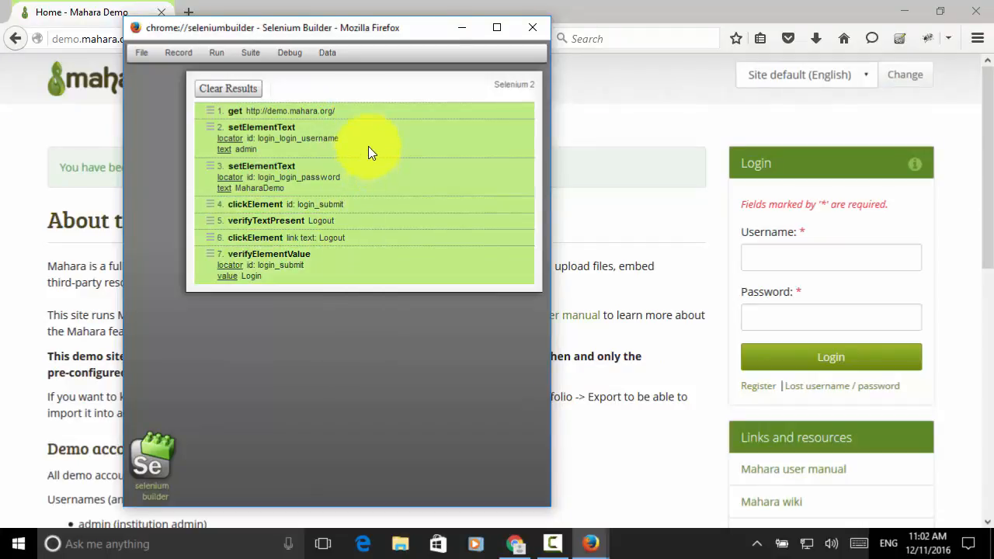
pyautogui.moveTo(393, 189)
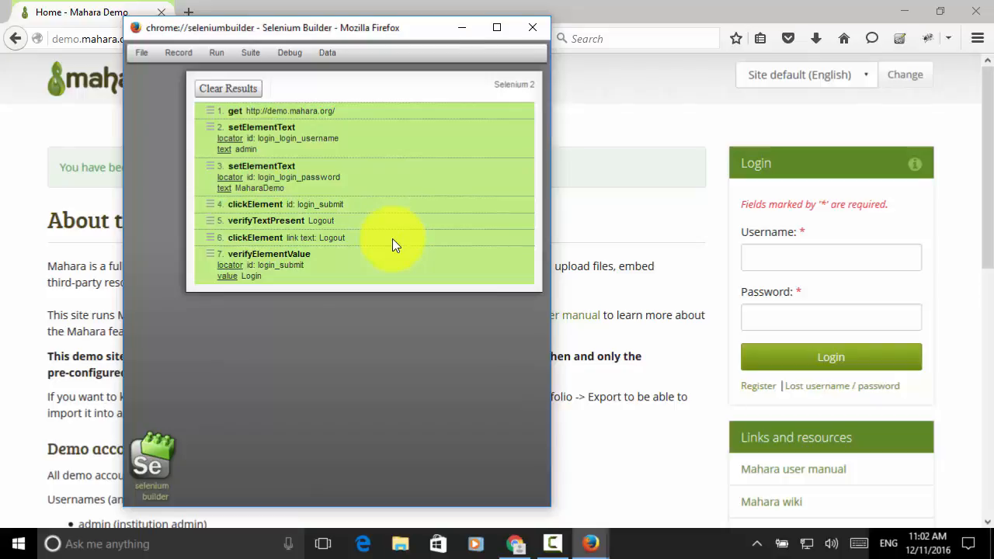
pyautogui.click(290, 52)
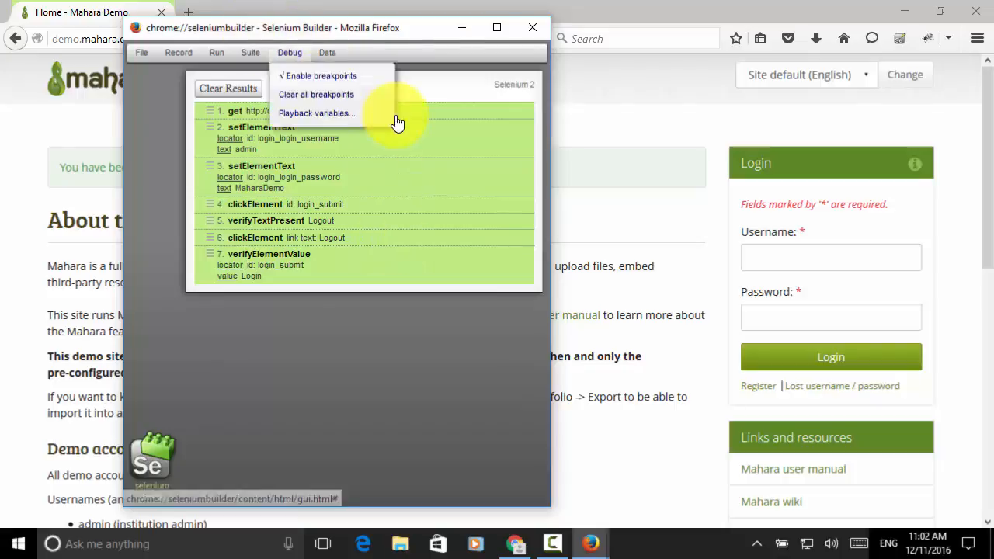